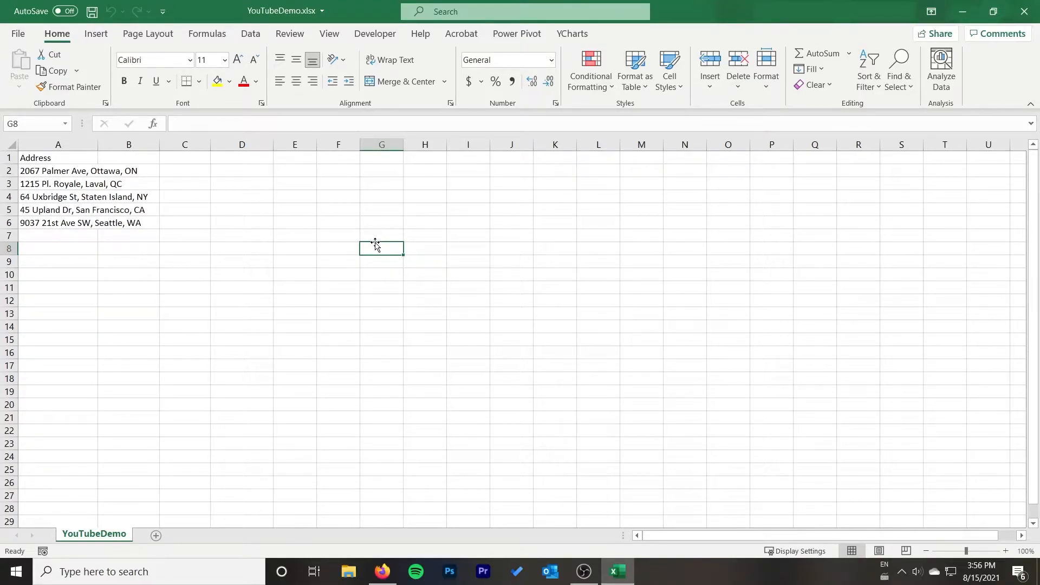
mouse_move(353, 237)
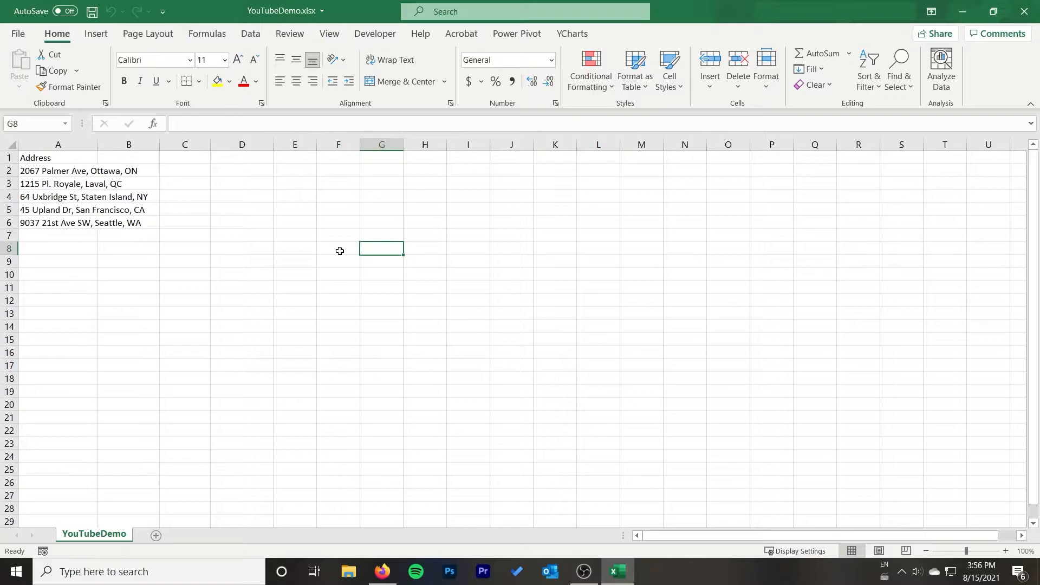
mouse_move(247, 247)
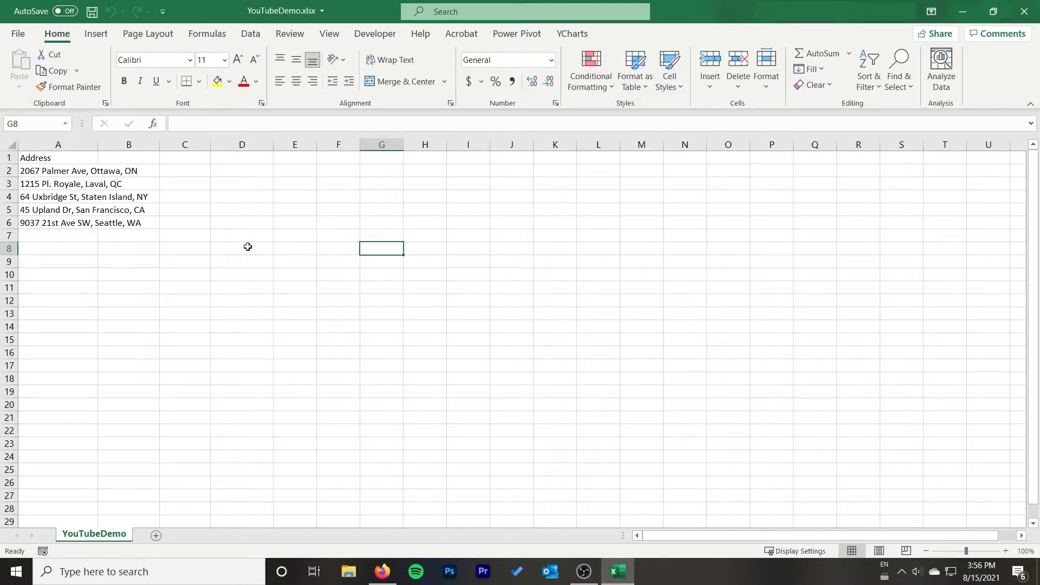
Head column A 'Address' and select the five address entries below it.
drag(57, 170, 57, 209)
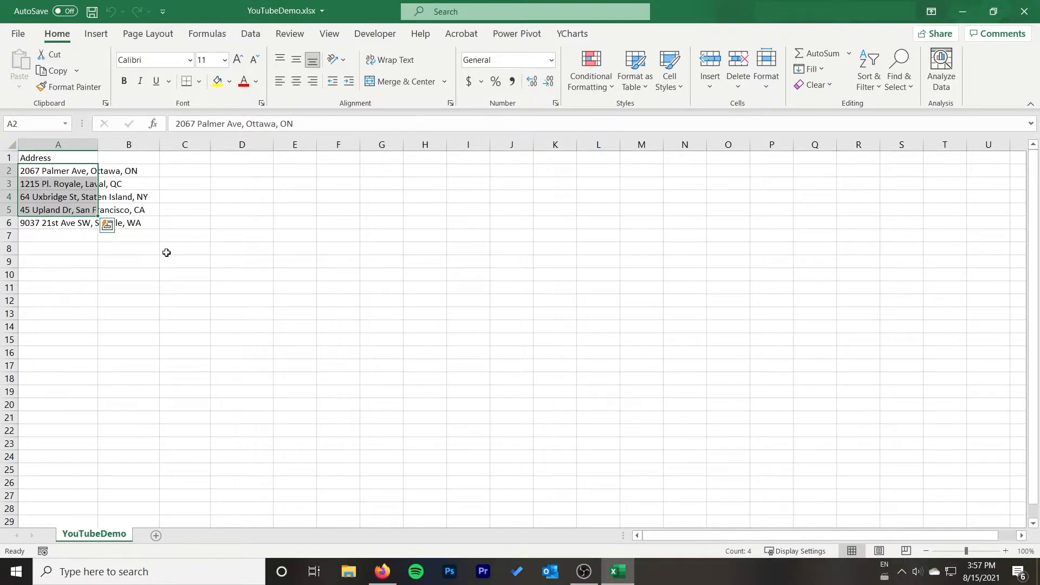
mouse_move(139, 266)
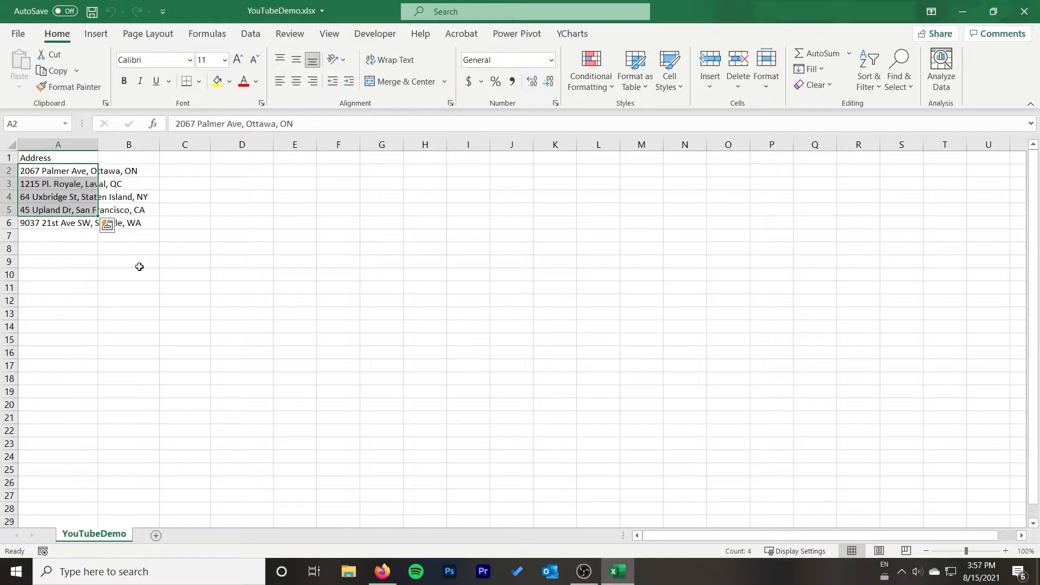
mouse_move(137, 270)
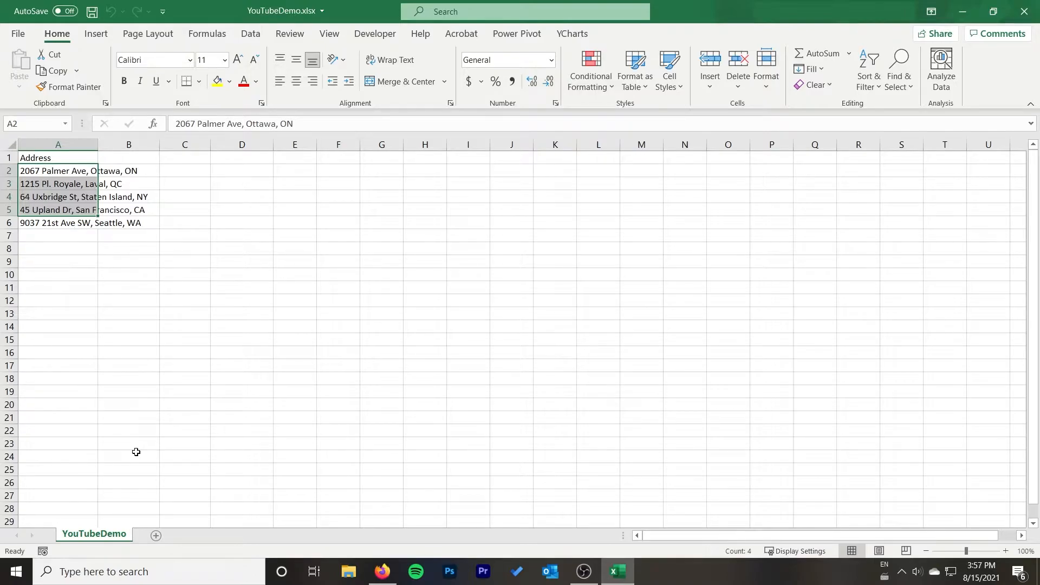
mouse_move(135, 460)
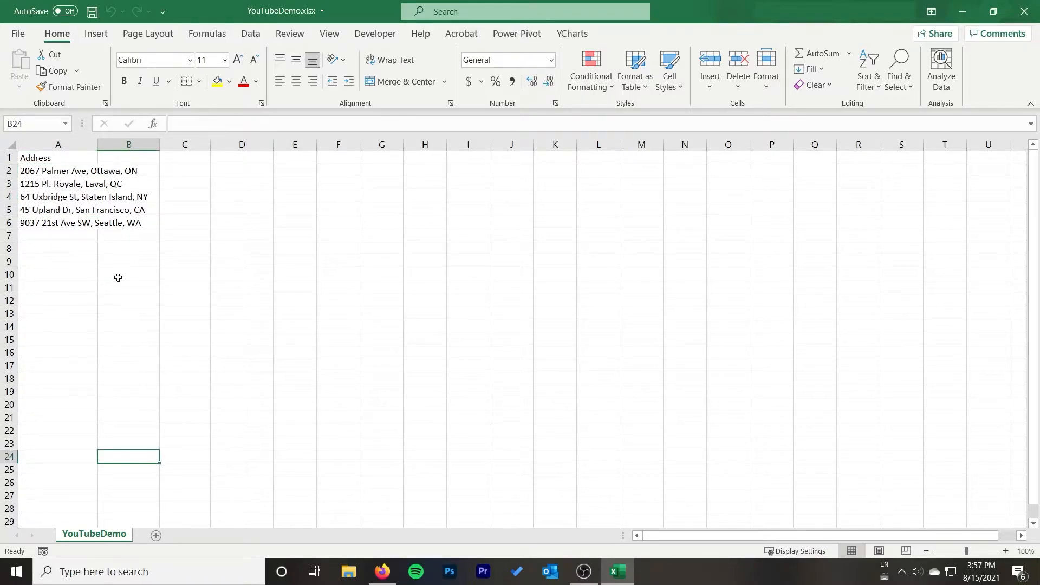
drag(58, 170, 58, 223)
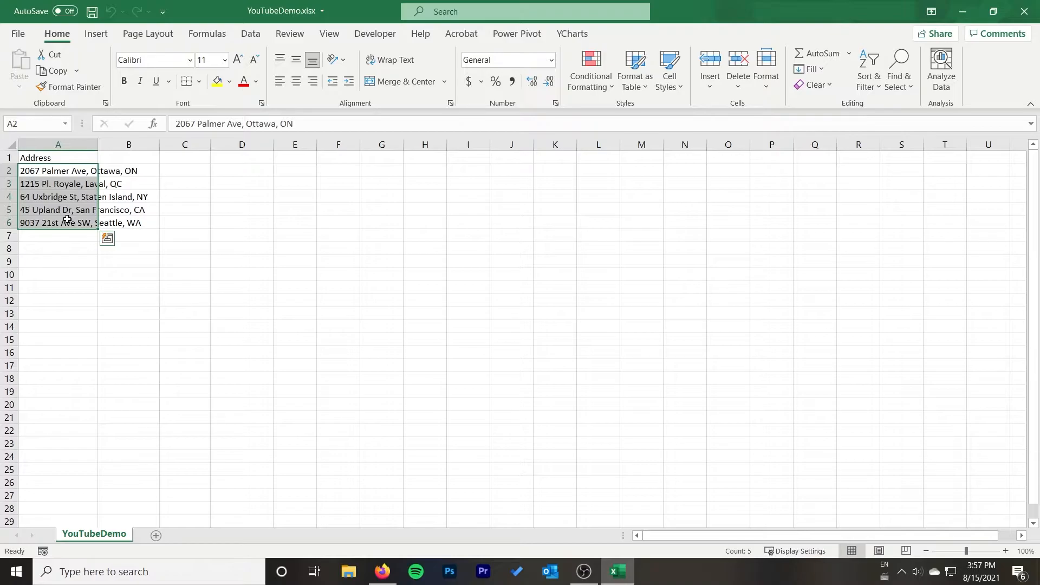
mouse_move(88, 209)
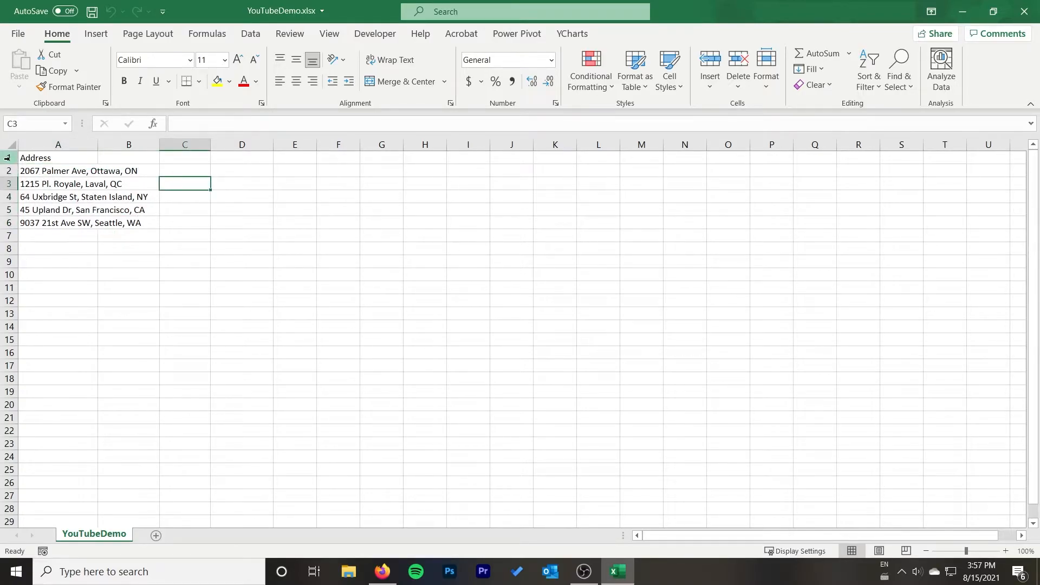
click(58, 158)
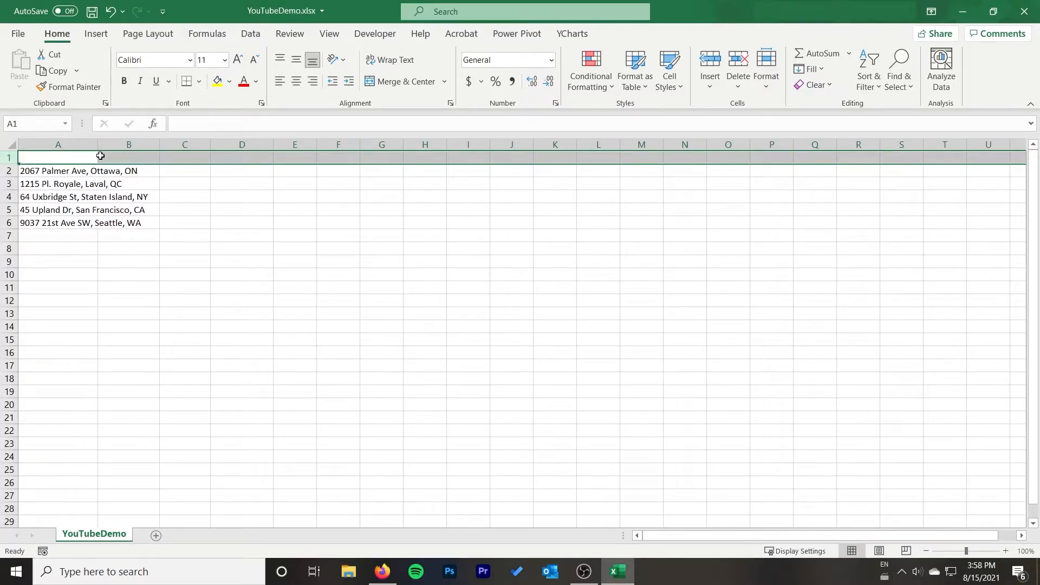
text(Address)
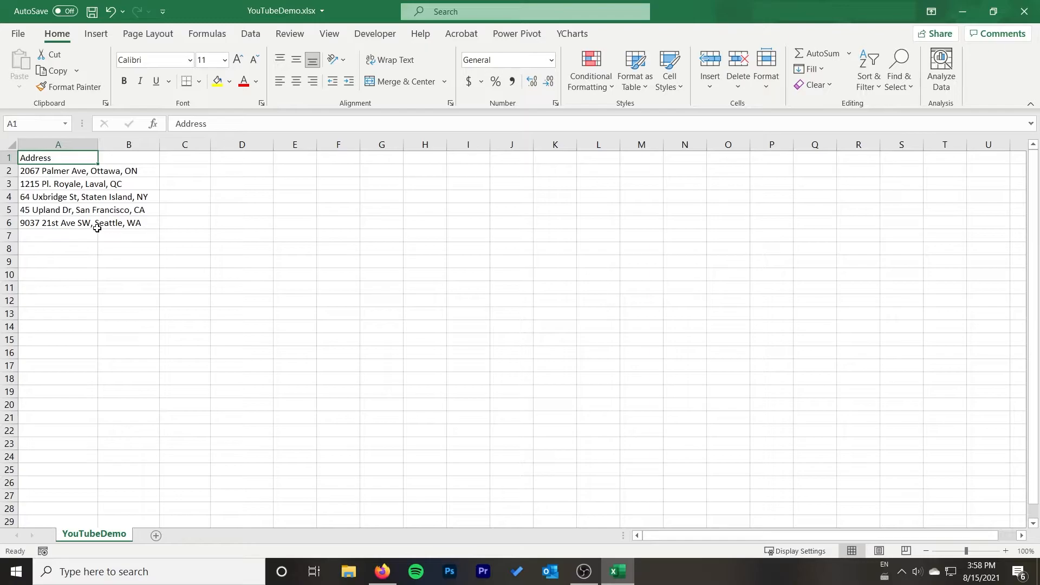
drag(58, 170, 58, 223)
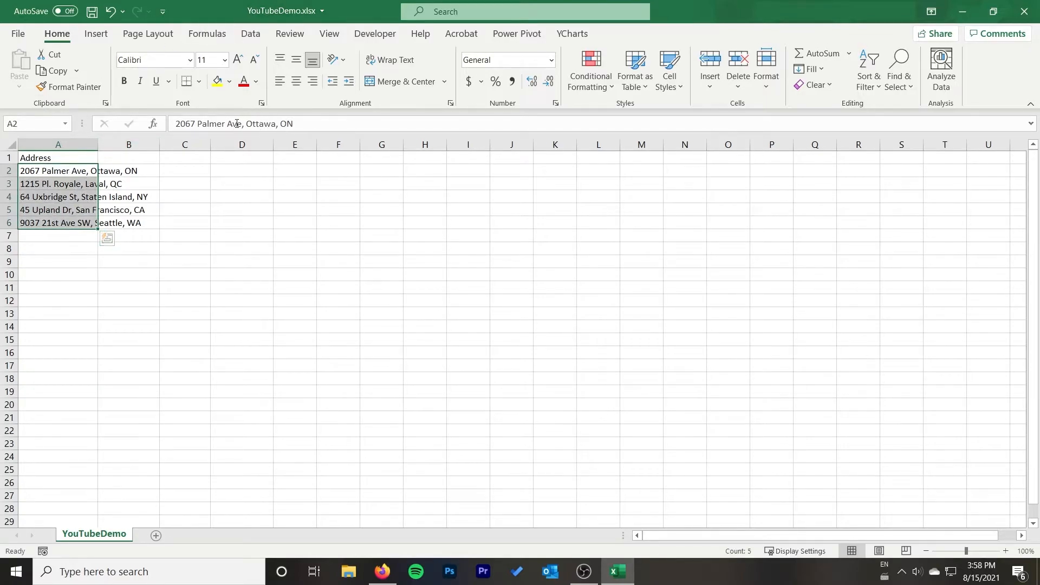
mouse_move(266, 123)
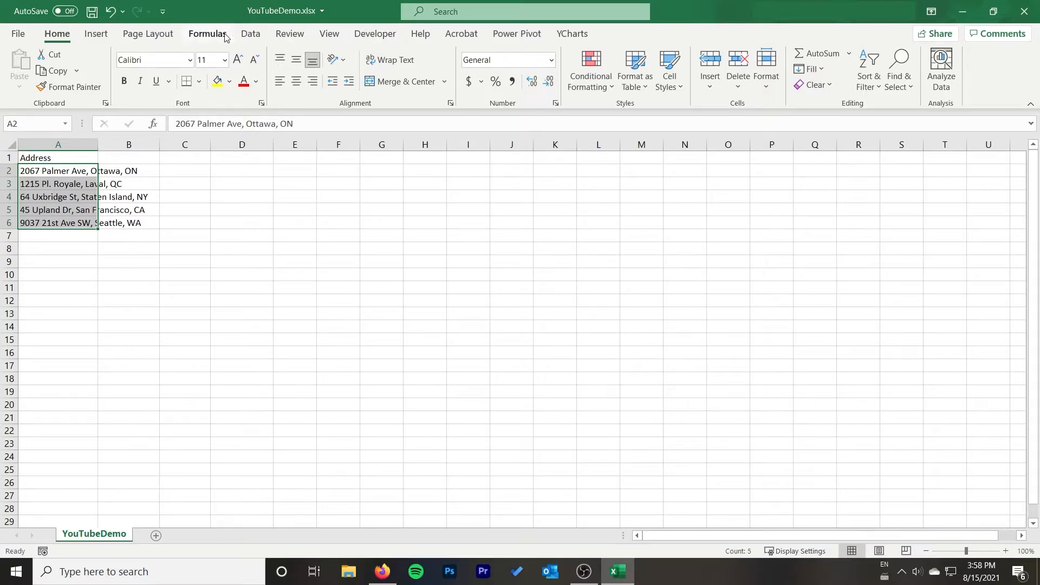
Split the addresses at commas into street, city and province/state columns via Text to Columns.
click(250, 33)
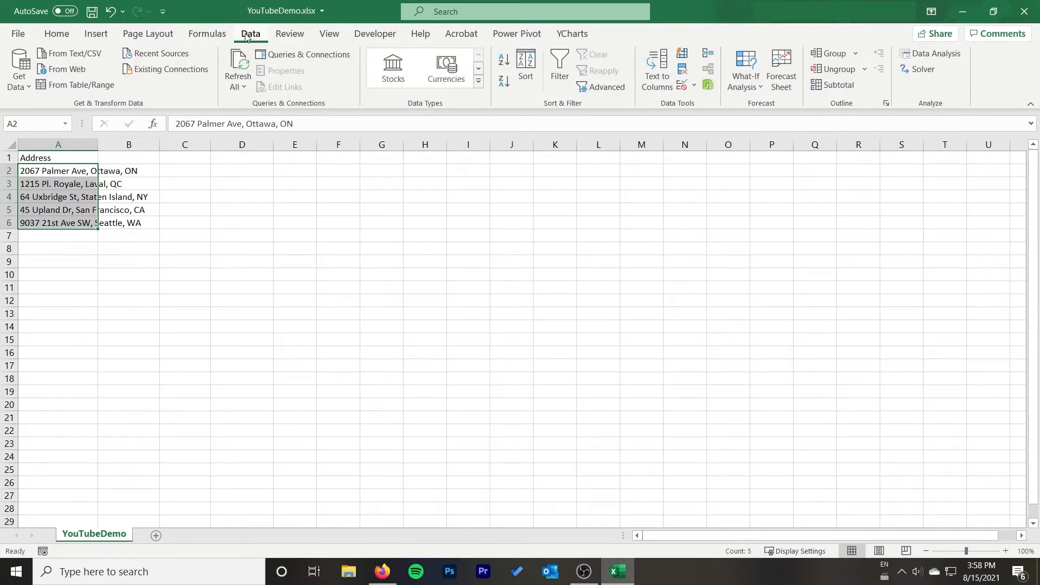
mouse_move(306, 34)
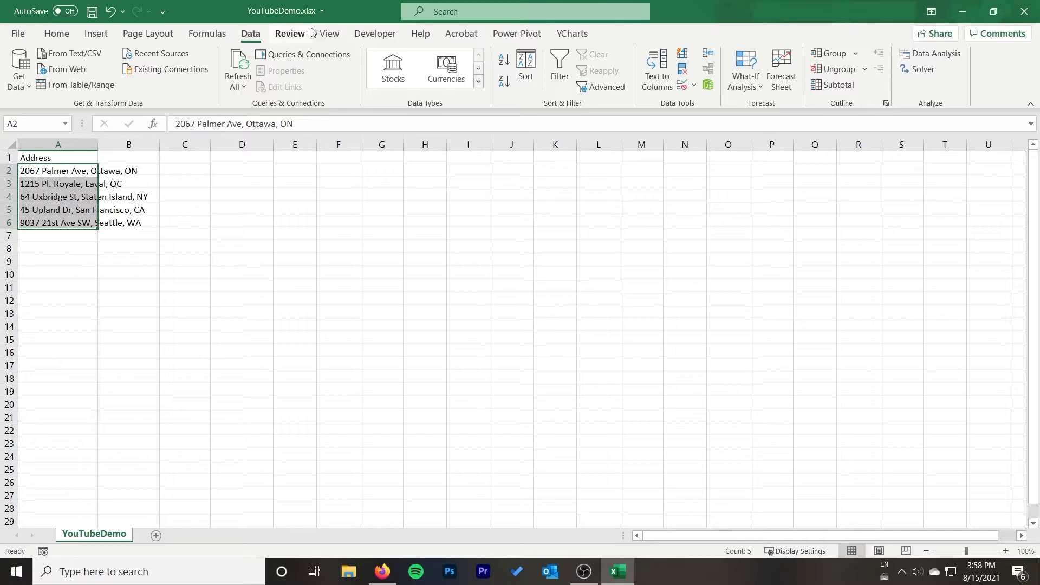
click(655, 70)
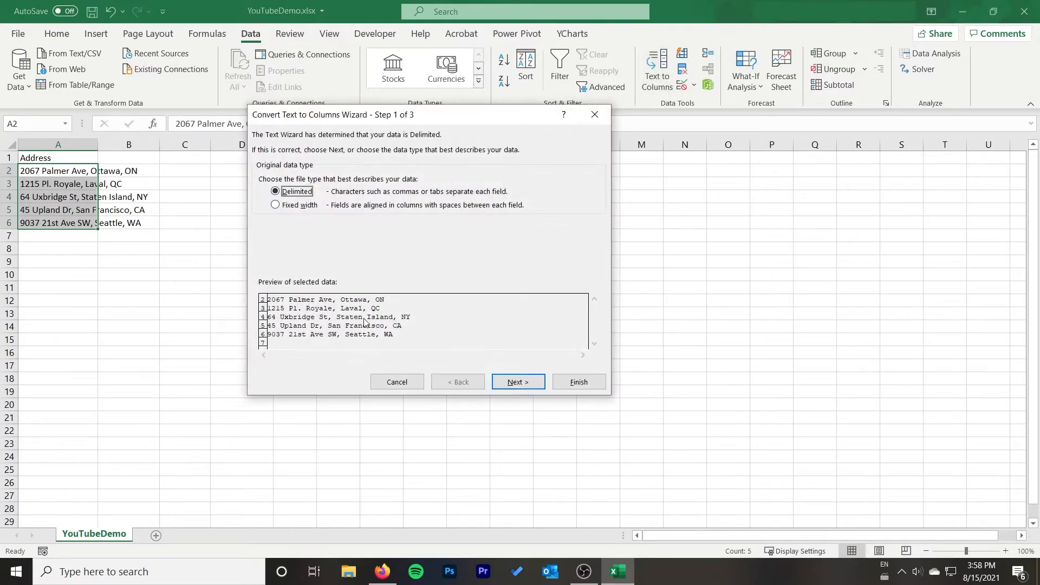
click(518, 381)
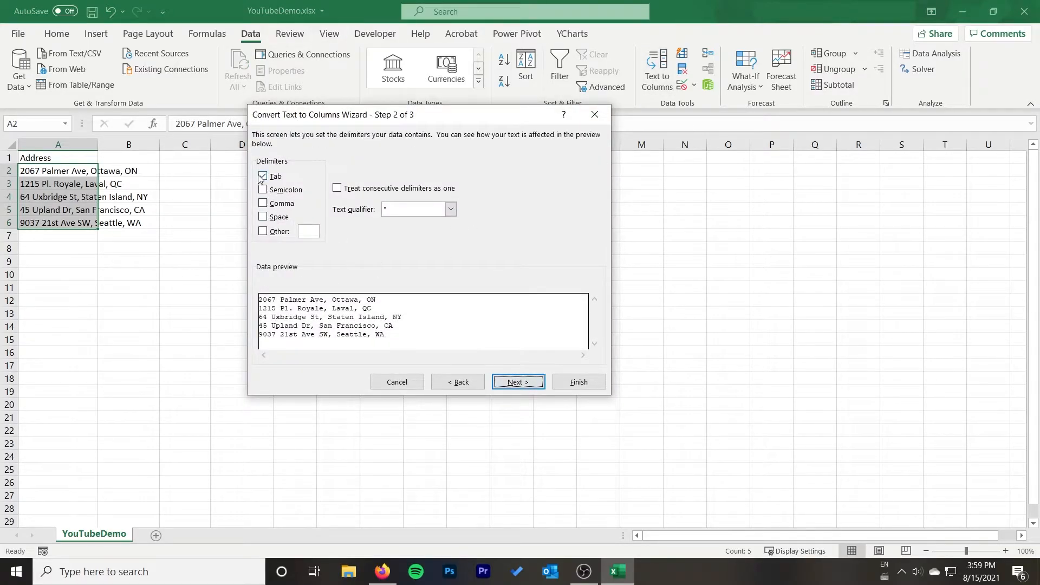
click(263, 203)
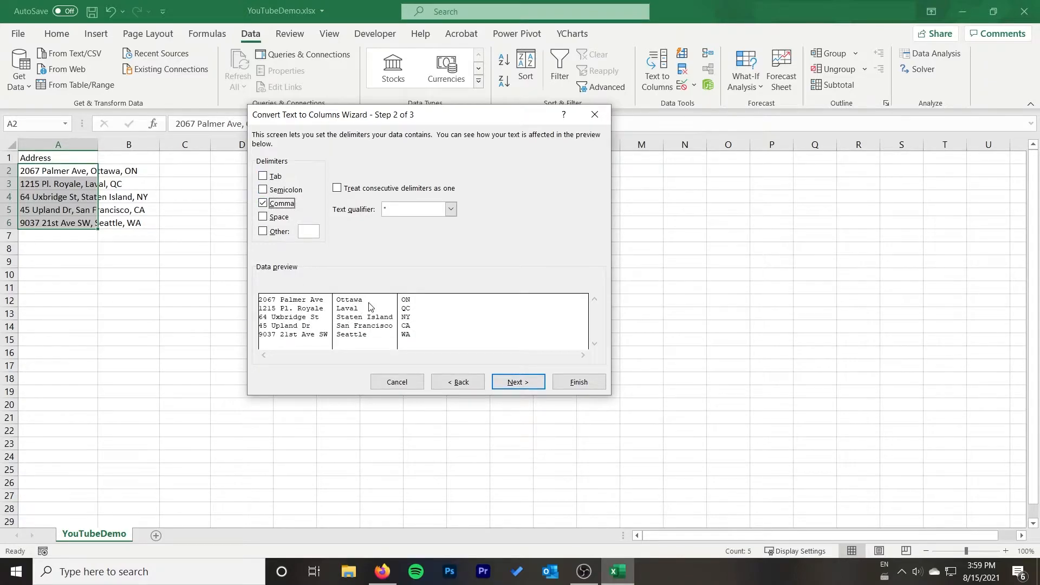
click(577, 382)
text(City)
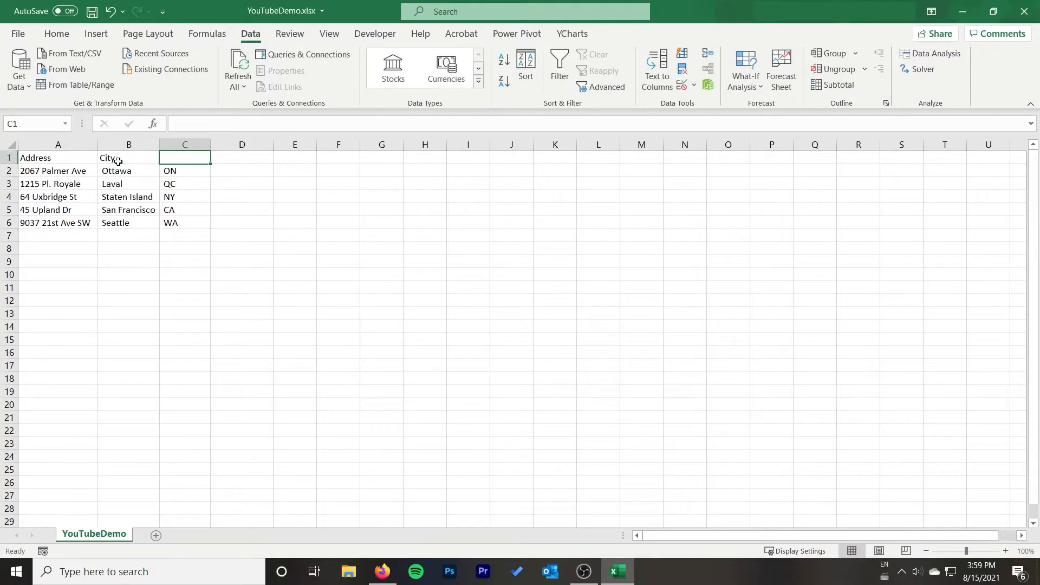
Add Prov/State and Country headers, filling Country with Canada and United States for the five rows.
text(Prov/State)
click(241, 158)
text(Canada)
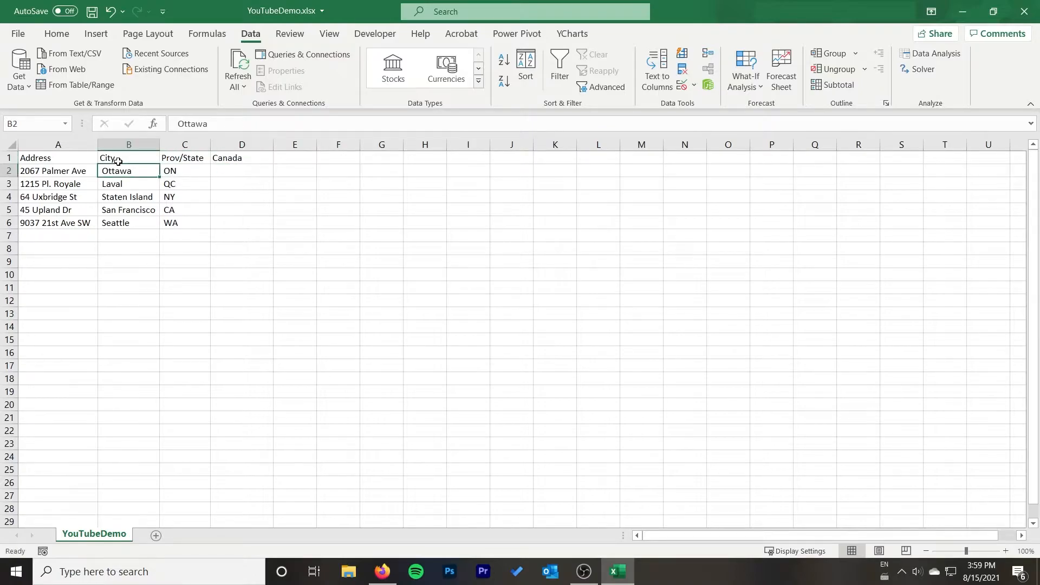
text(Country)
click(242, 184)
text(Canada)
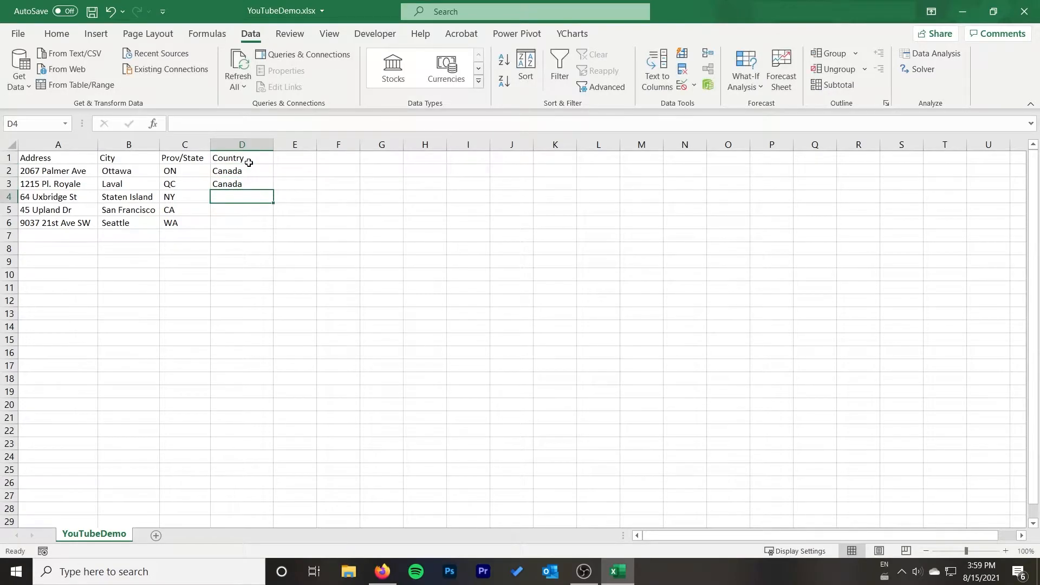
text(United States)
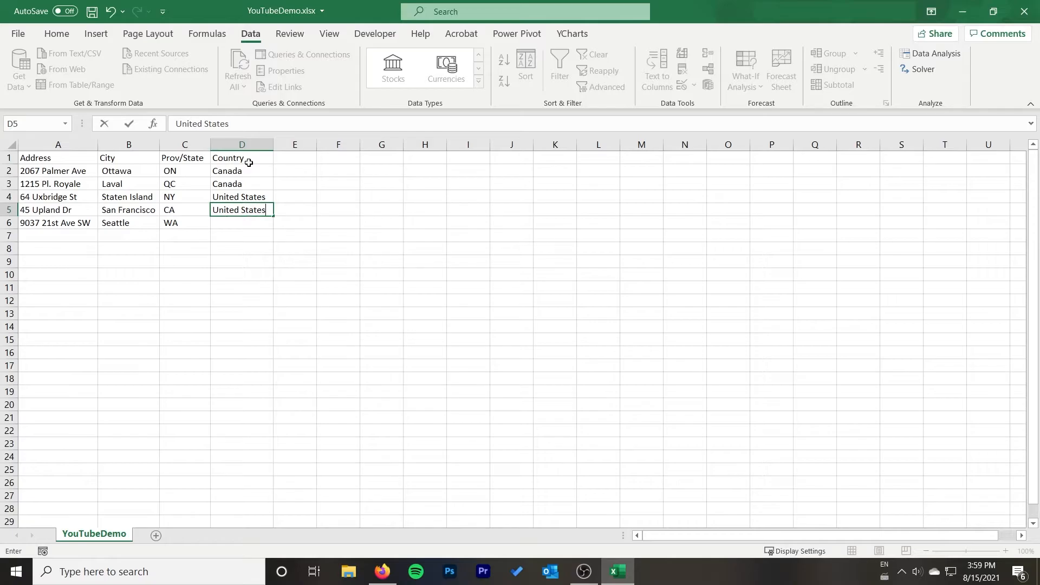
key(Enter)
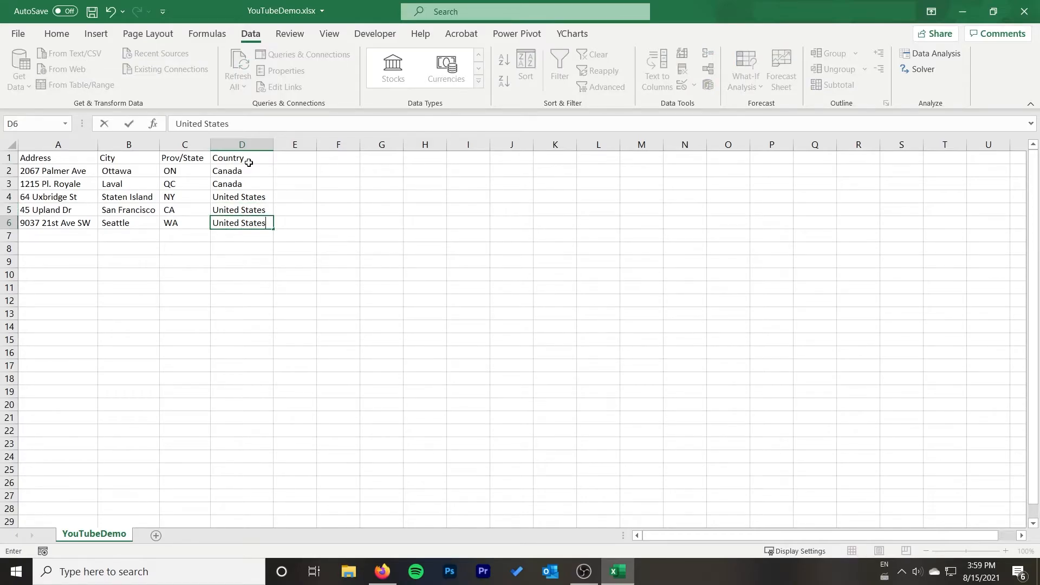
click(242, 260)
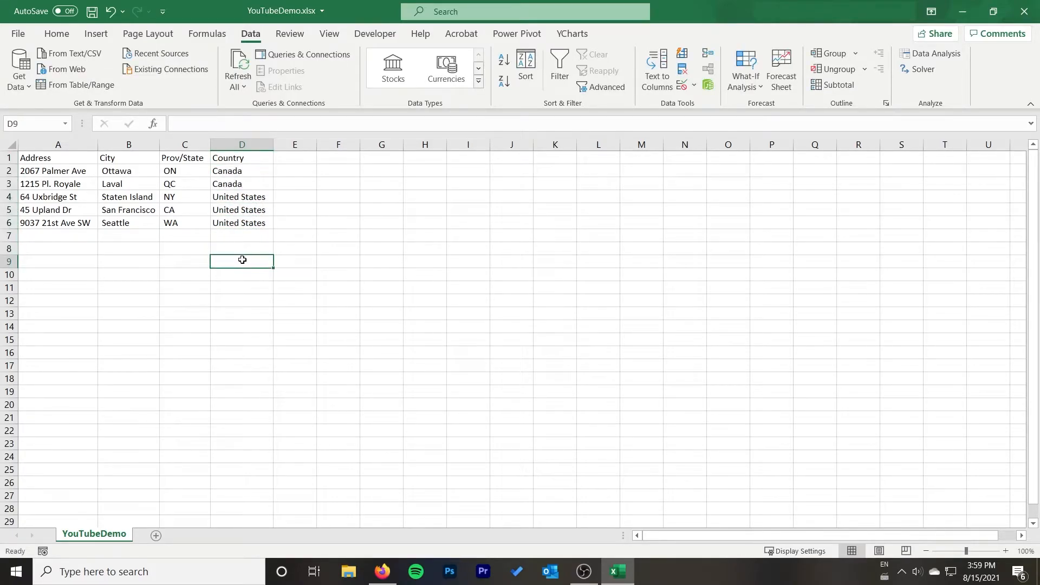
drag(242, 196, 242, 222)
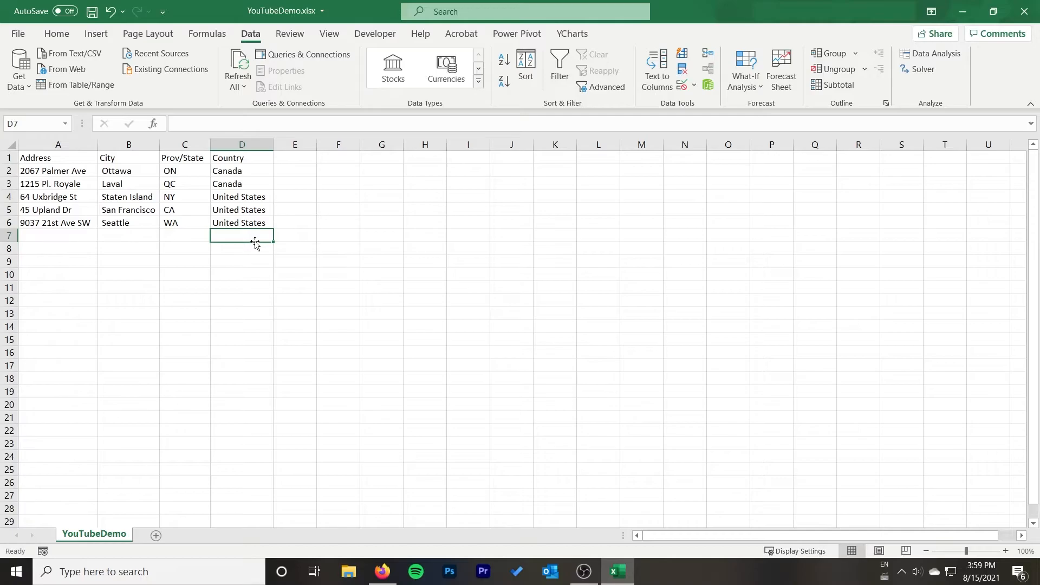
click(184, 236)
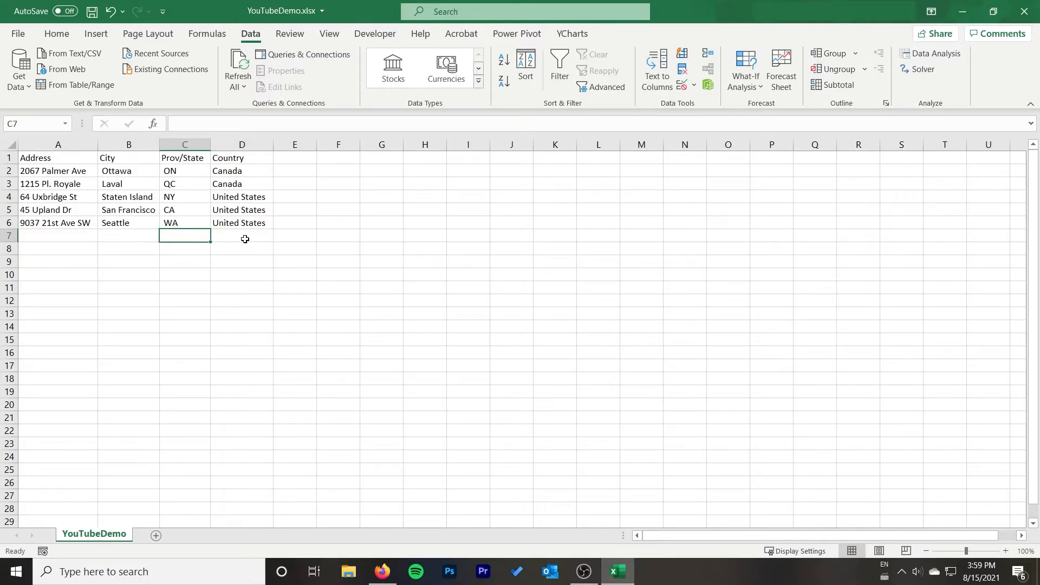
mouse_move(235, 235)
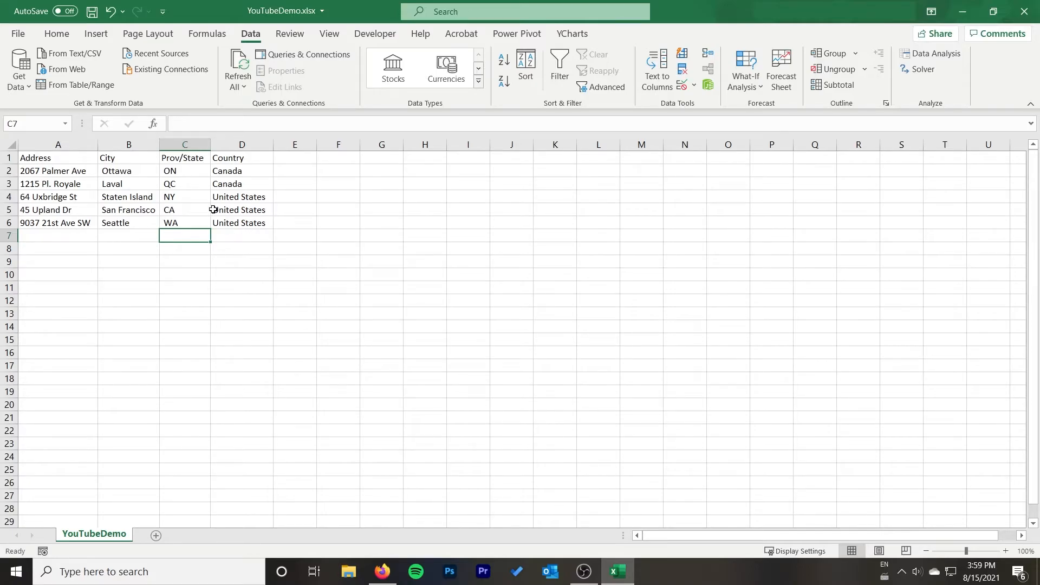
mouse_move(209, 209)
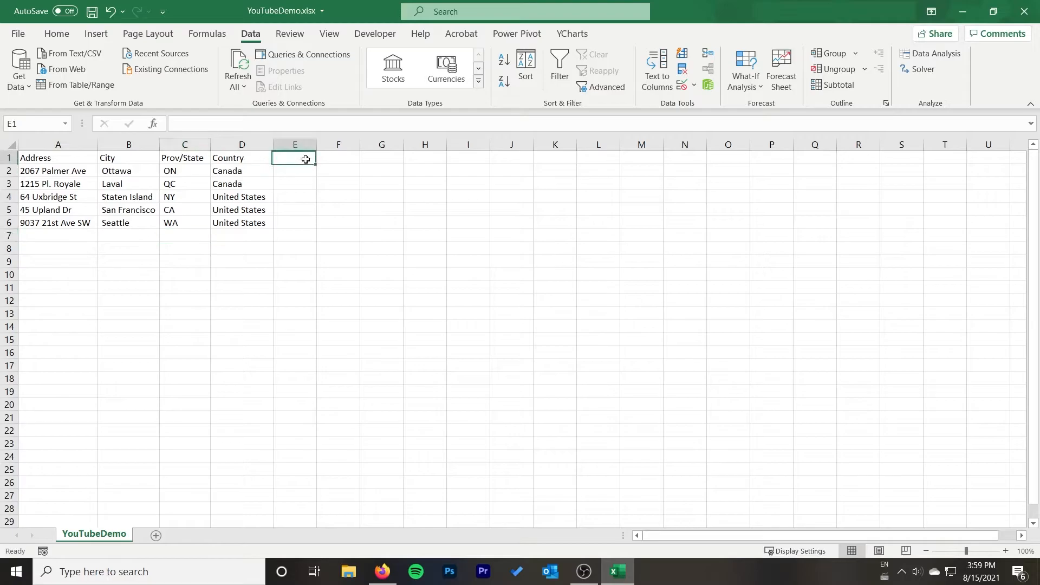
mouse_move(283, 196)
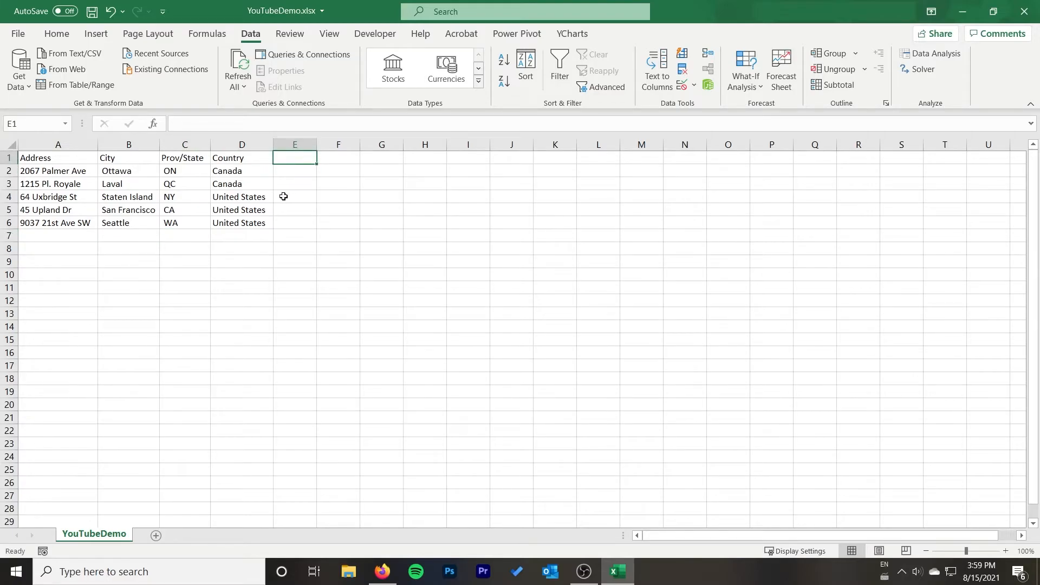
Add a Postal Code/ZIP header in E1, leaving the five postal code cells empty.
text(Post)
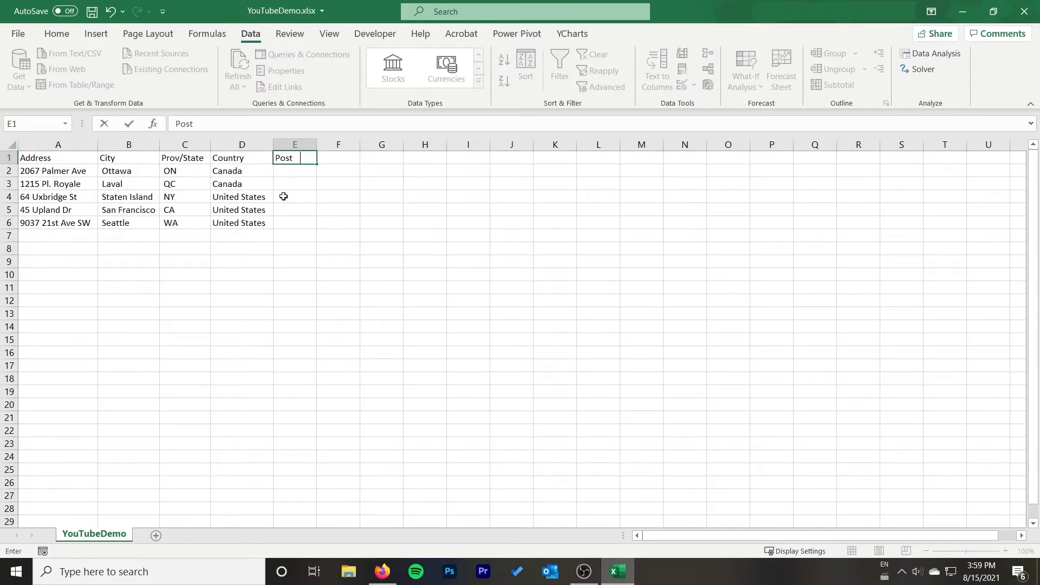
text(al Code/ZIP)
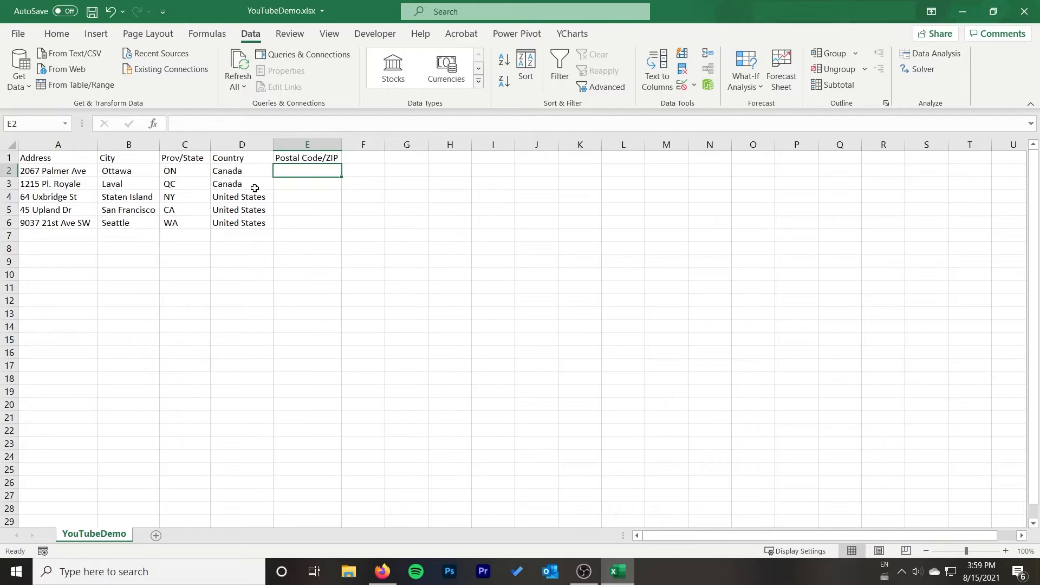
click(307, 157)
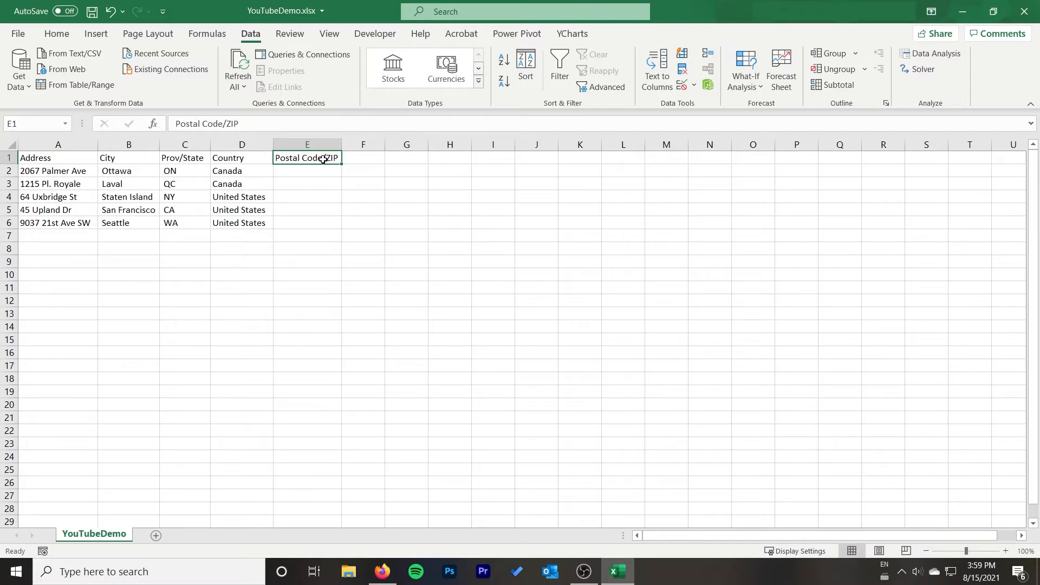
click(307, 222)
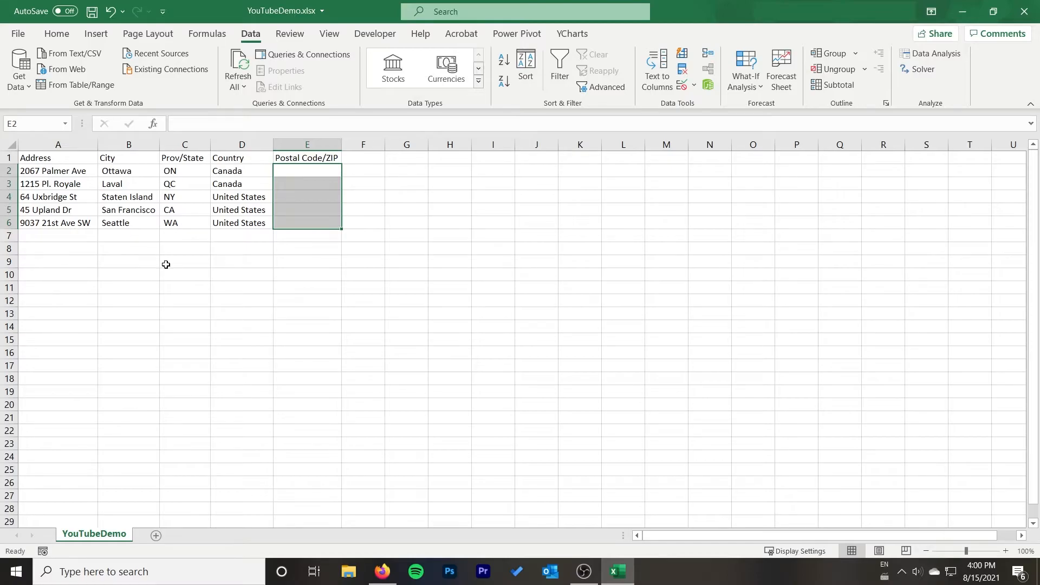
click(306, 184)
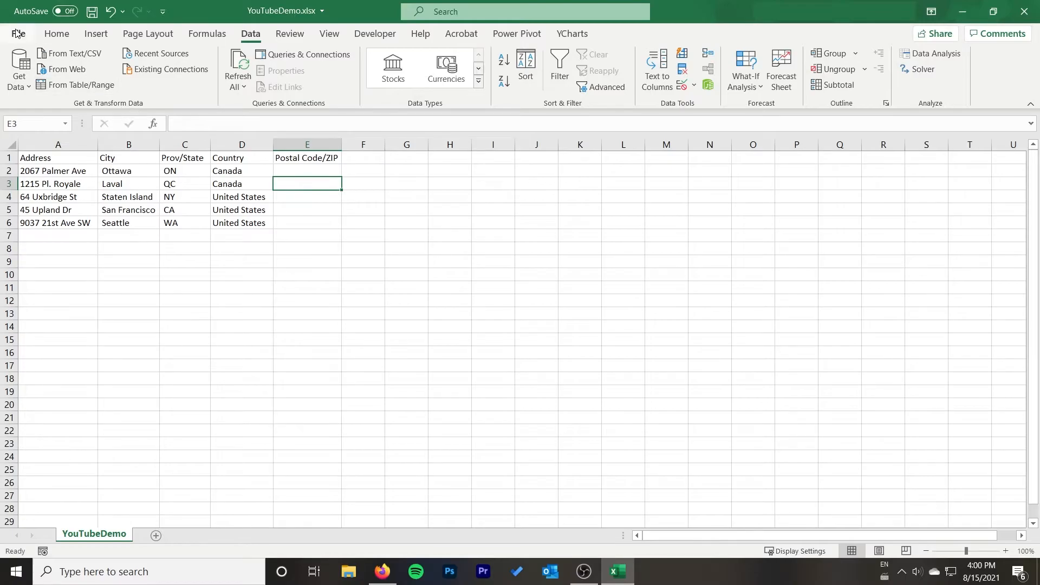
Save the sheet to the Desktop as YouTubeDemo.csv in CSV UTF-8 (Comma delimited) format.
click(18, 34)
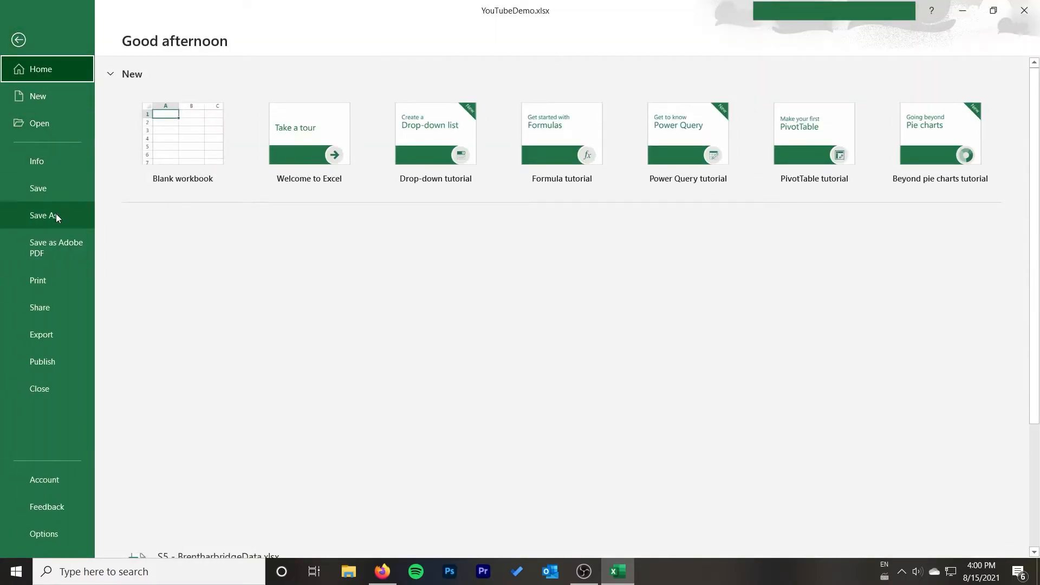
click(44, 215)
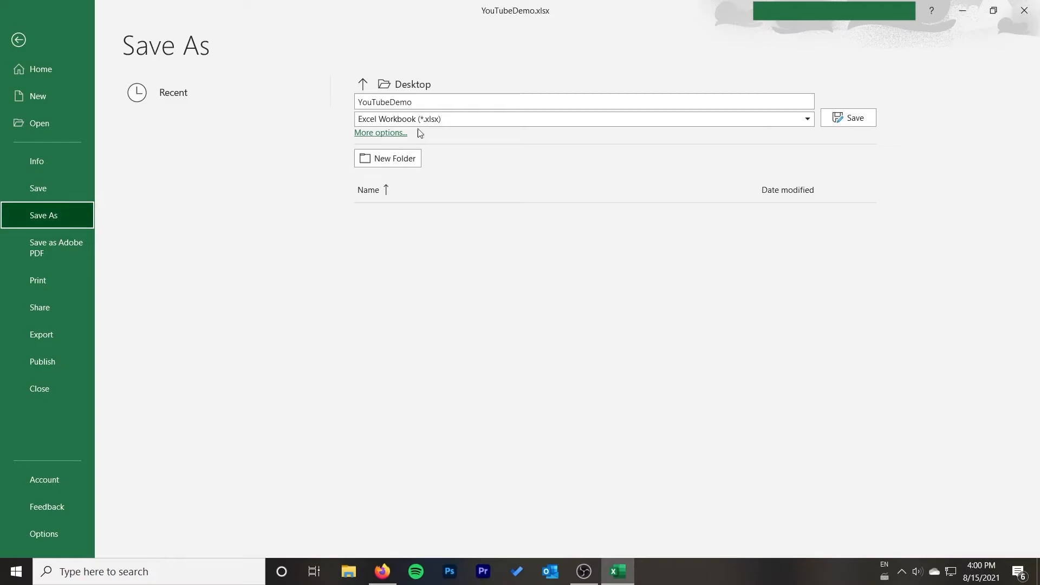
click(805, 119)
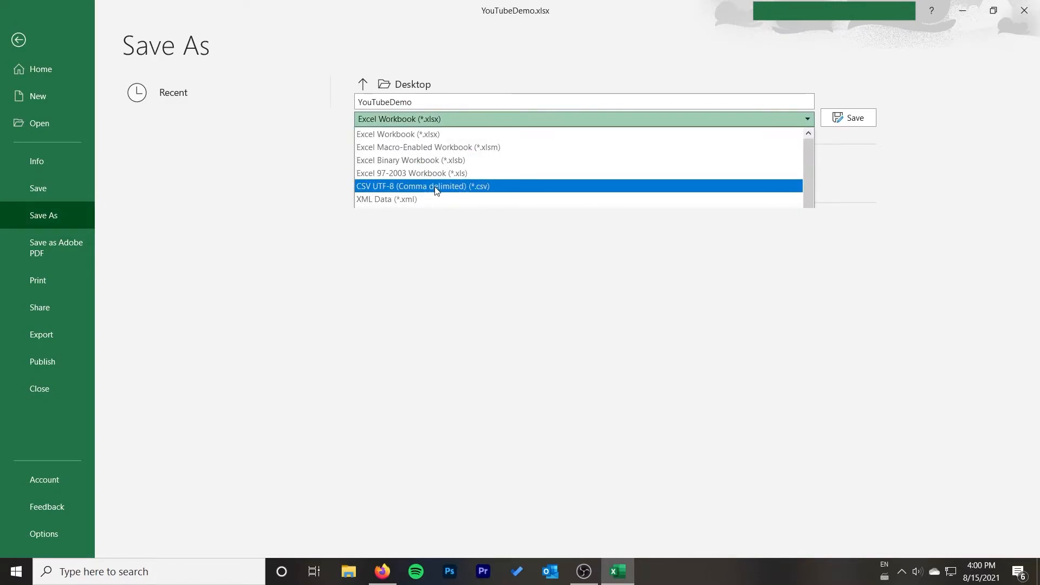
click(422, 186)
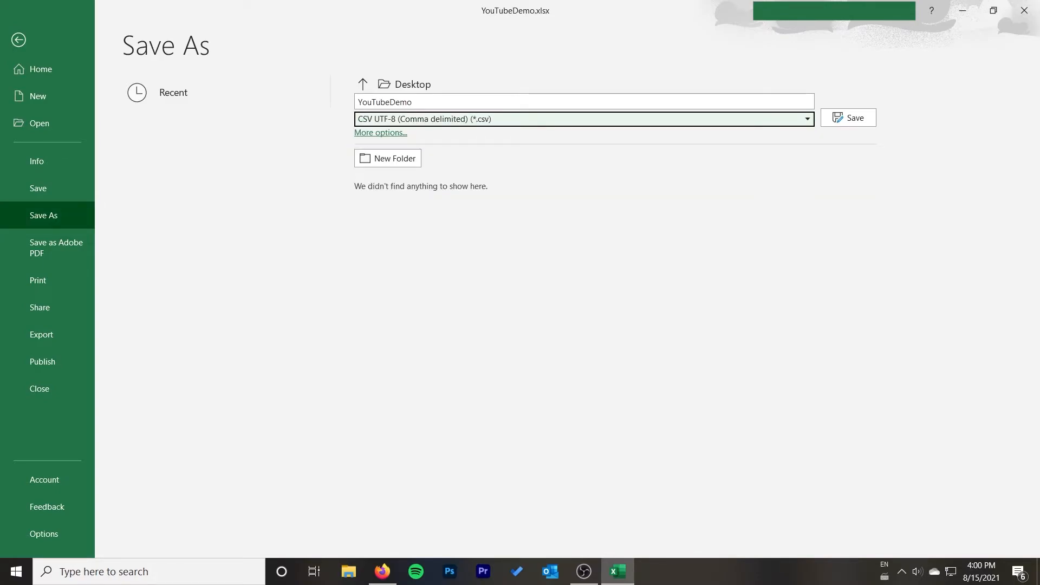
click(430, 102)
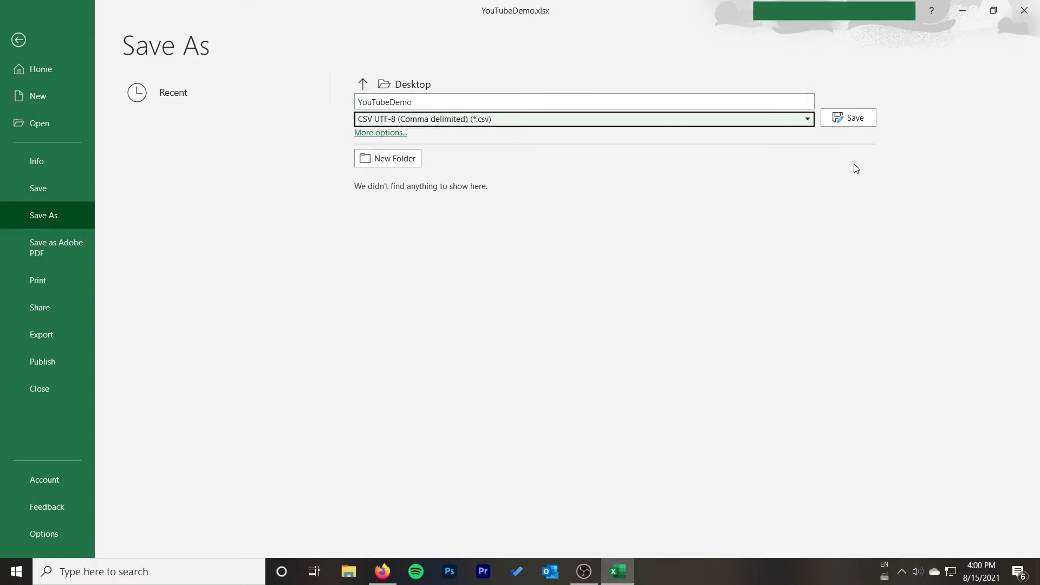
click(852, 117)
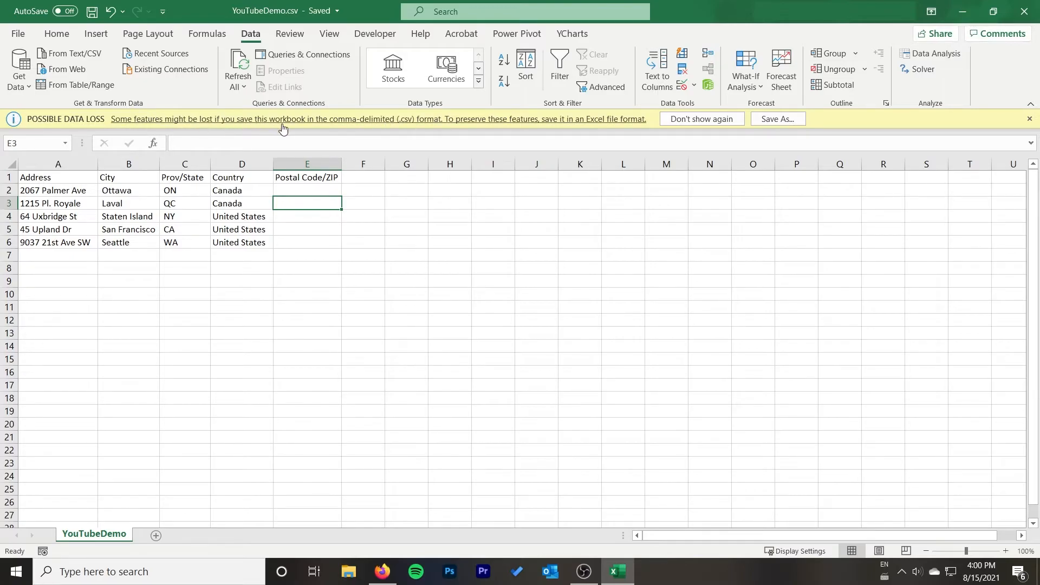
mouse_move(329, 131)
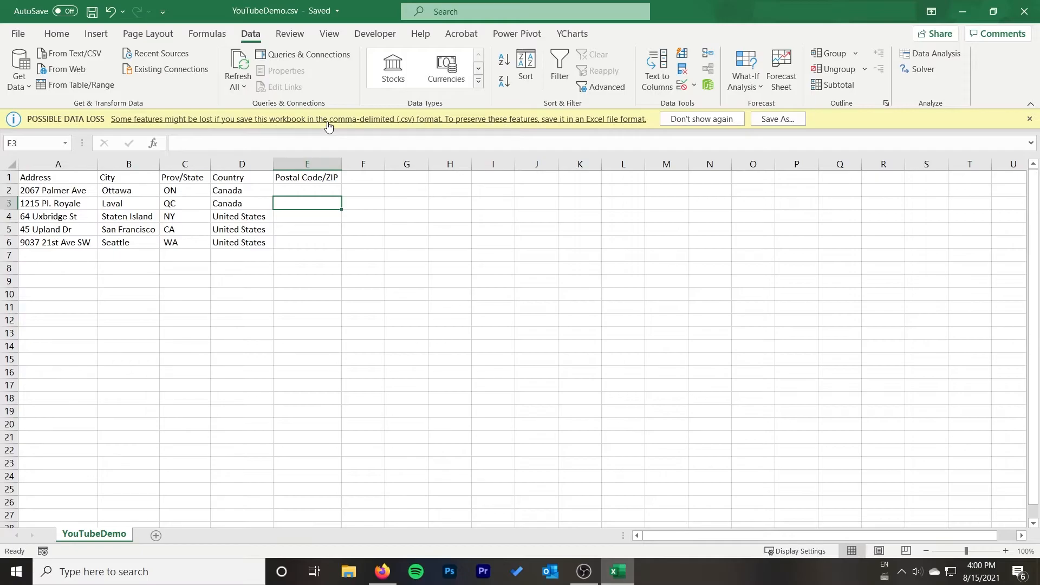
mouse_move(480, 127)
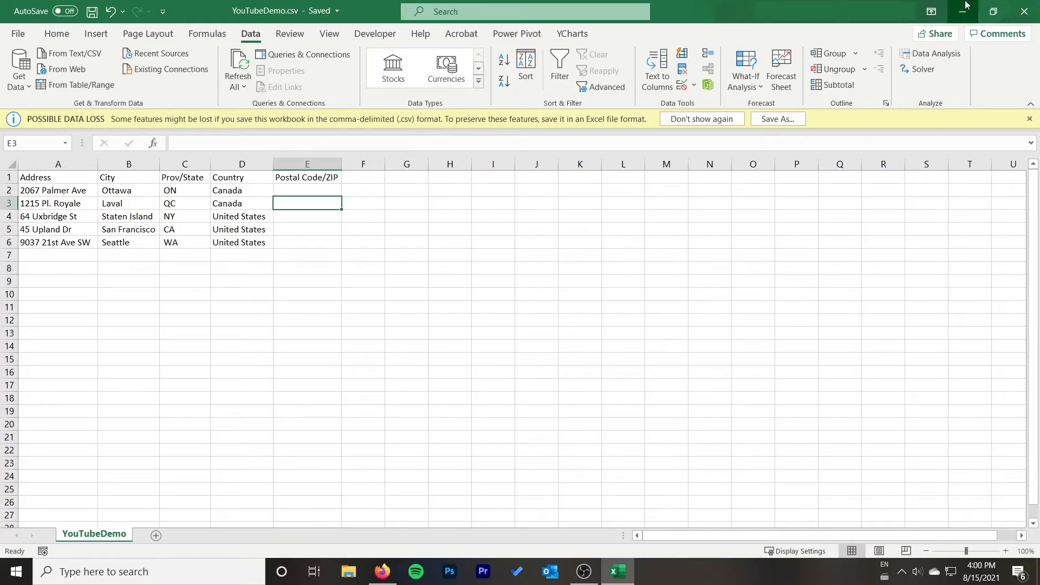
Minimize the Excel window to reveal the browser.
click(380, 571)
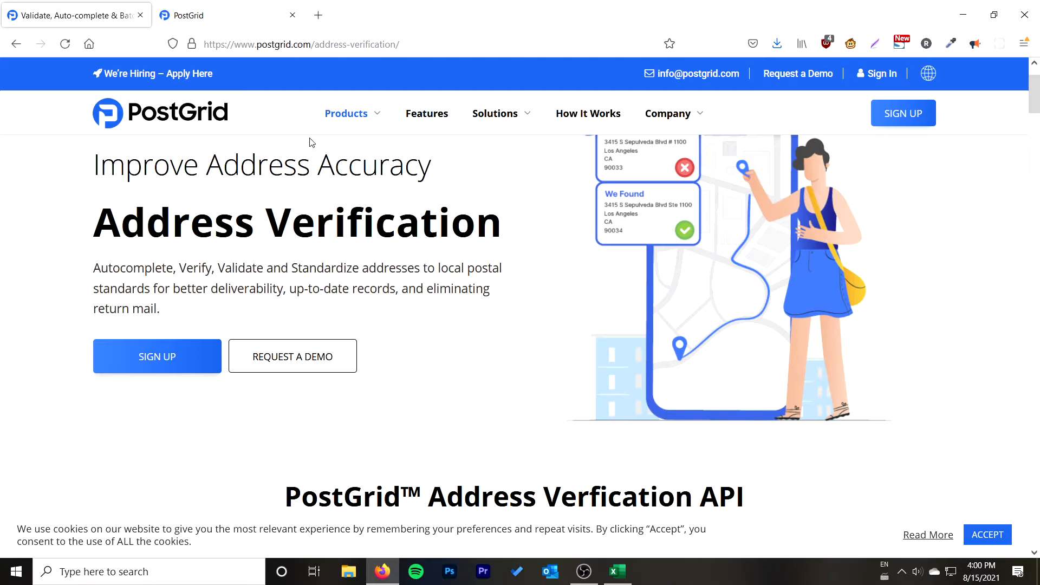
mouse_move(293, 193)
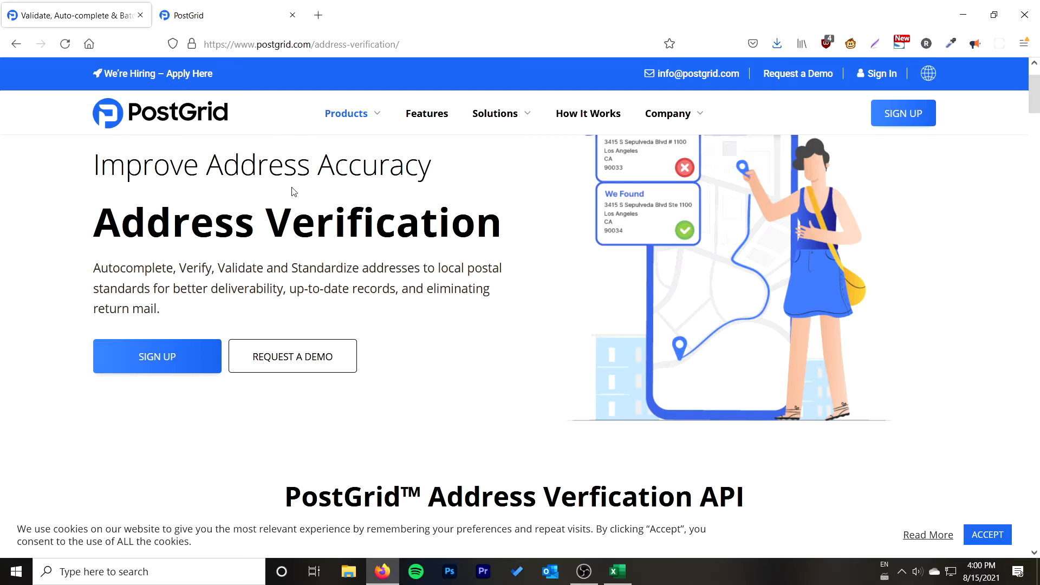
scroll(down, 3)
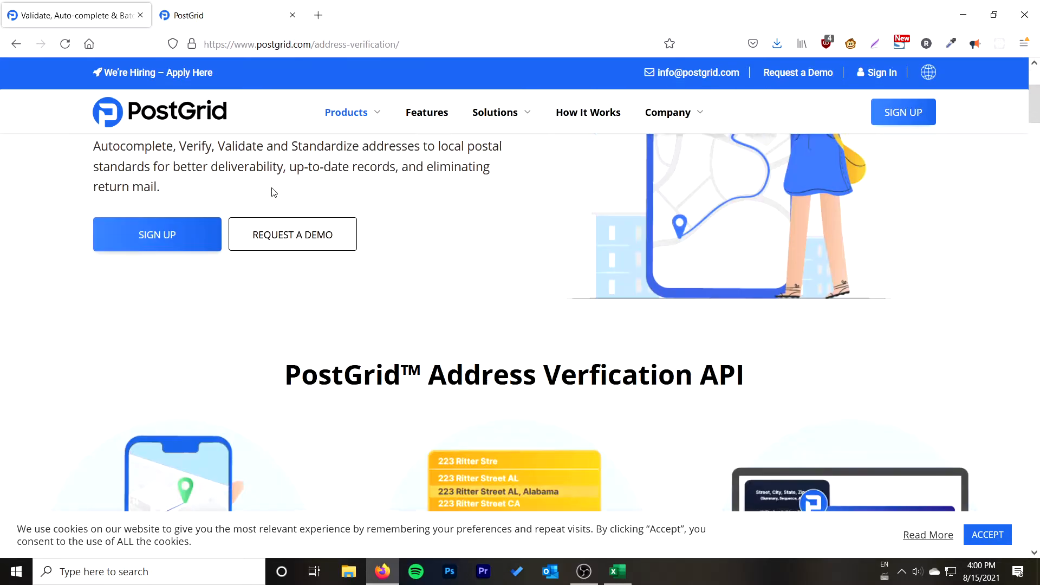
scroll(down, 3)
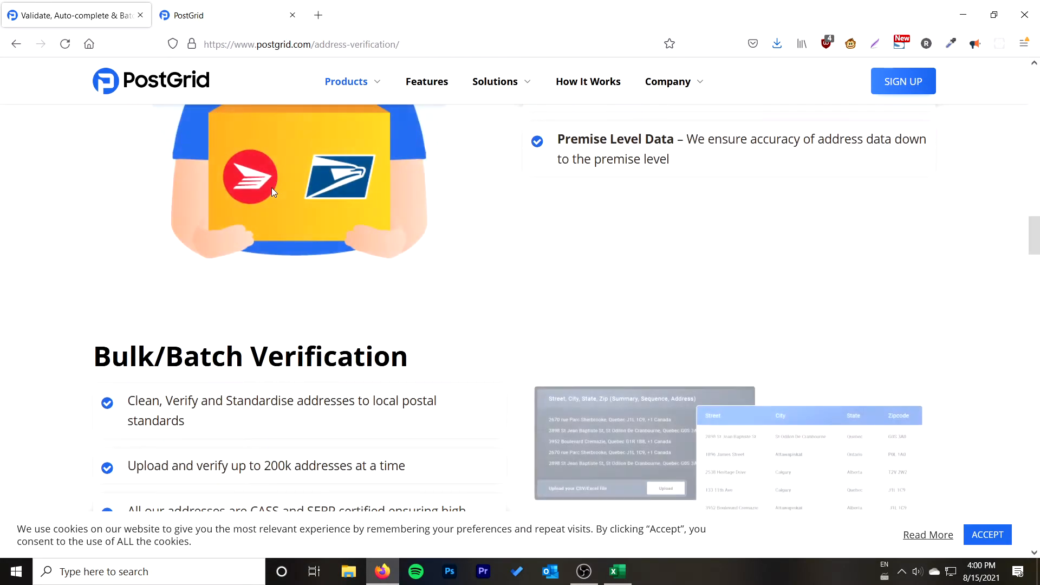
scroll(down, 3)
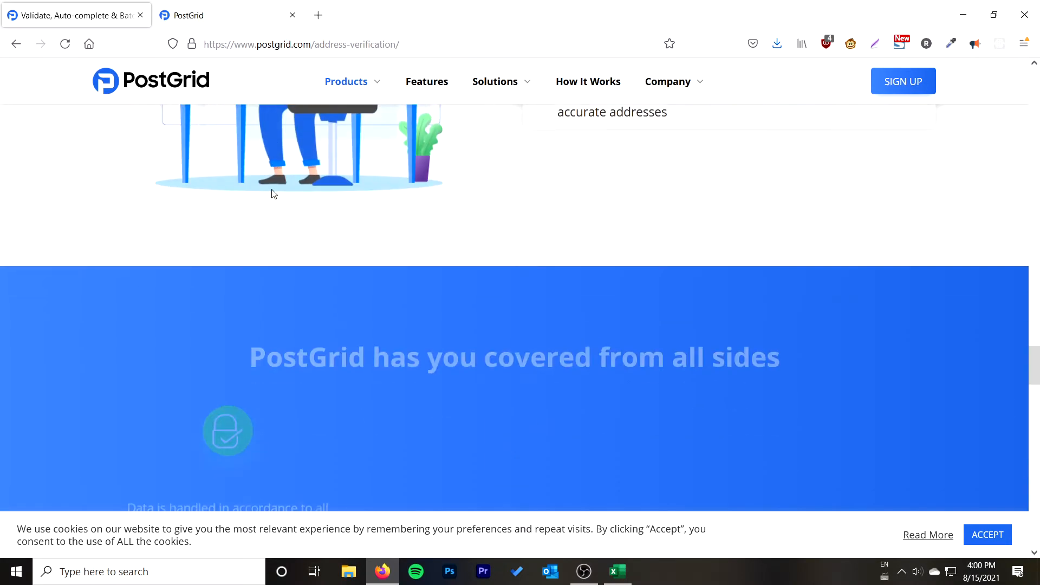
scroll(down, 3)
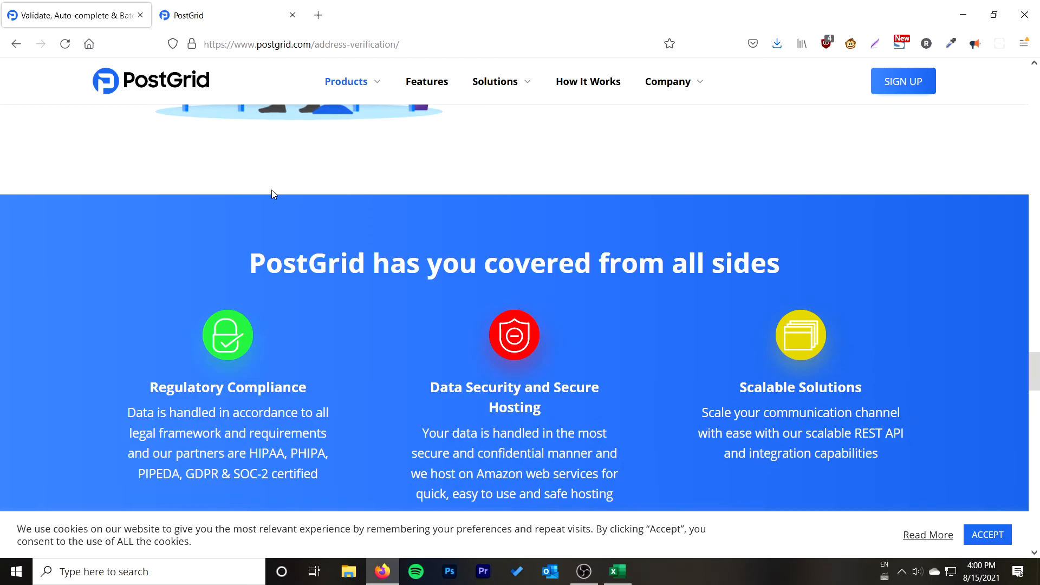
scroll(down, 3)
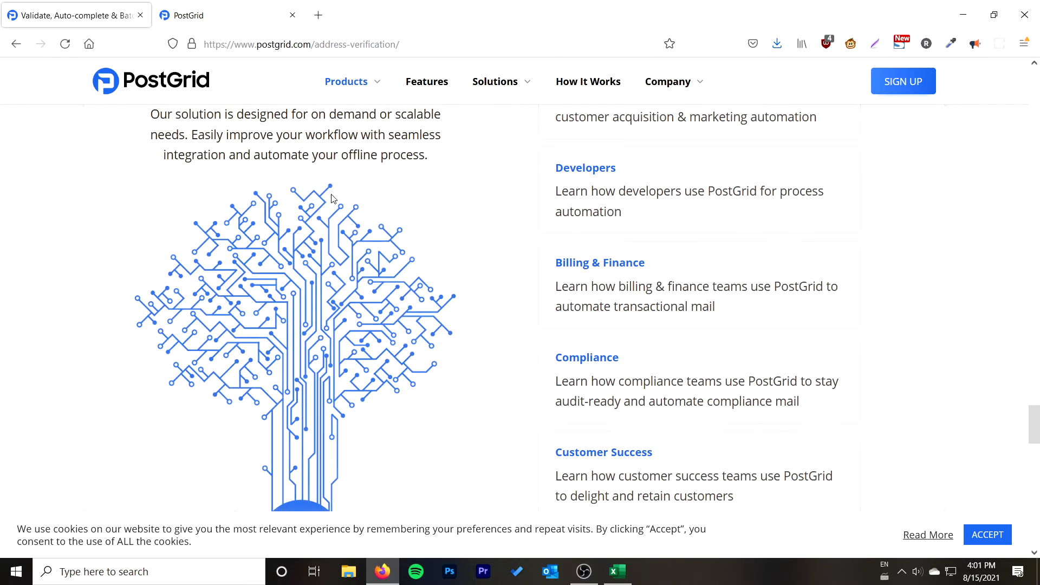
scroll(down, 3)
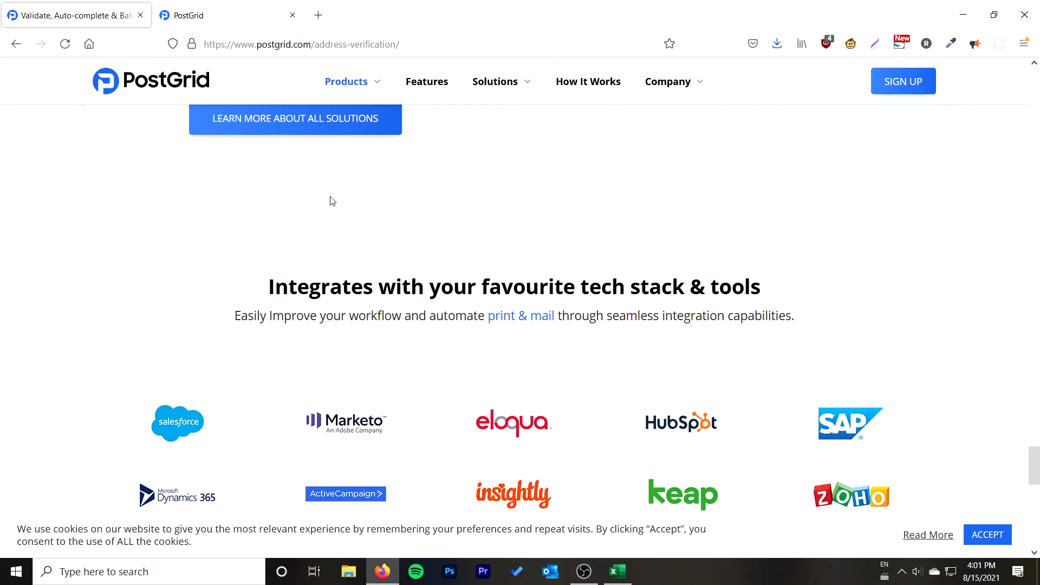
scroll(down, 3)
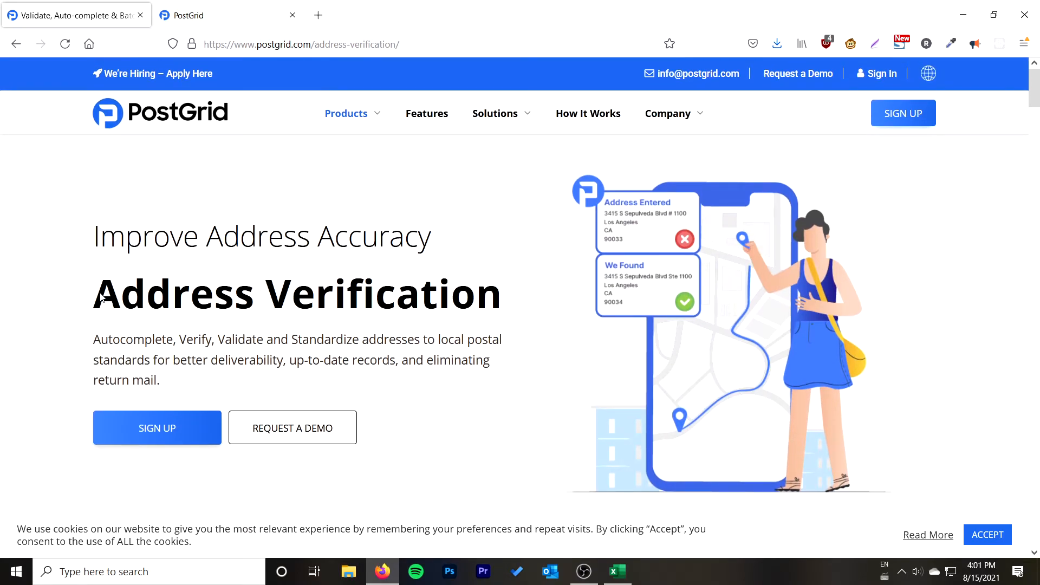
mouse_move(157, 427)
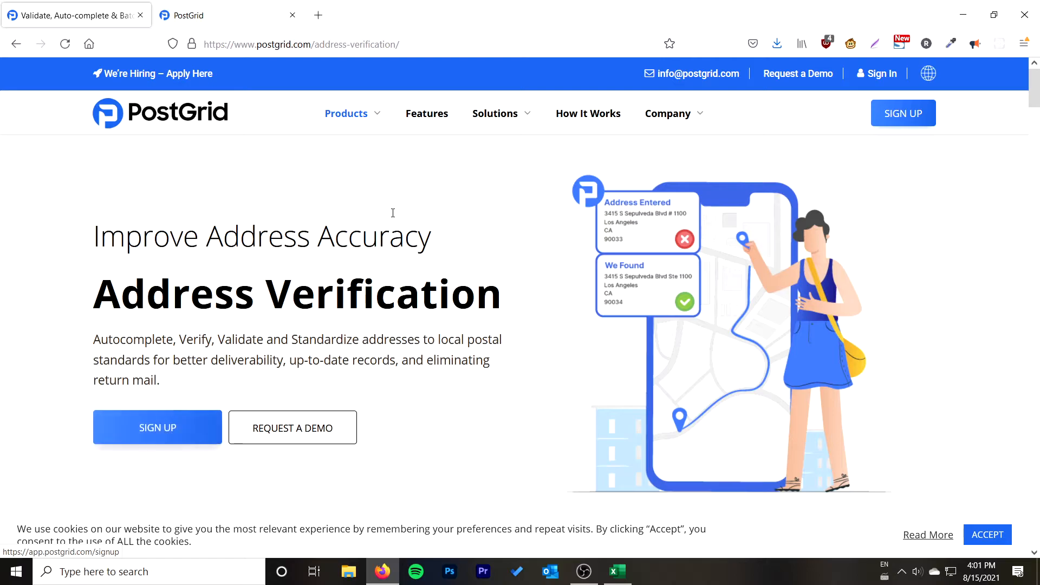
Start a new Bulk Verify list from the dashboard and drop YouTubeDemo.csv into the upload area.
click(345, 113)
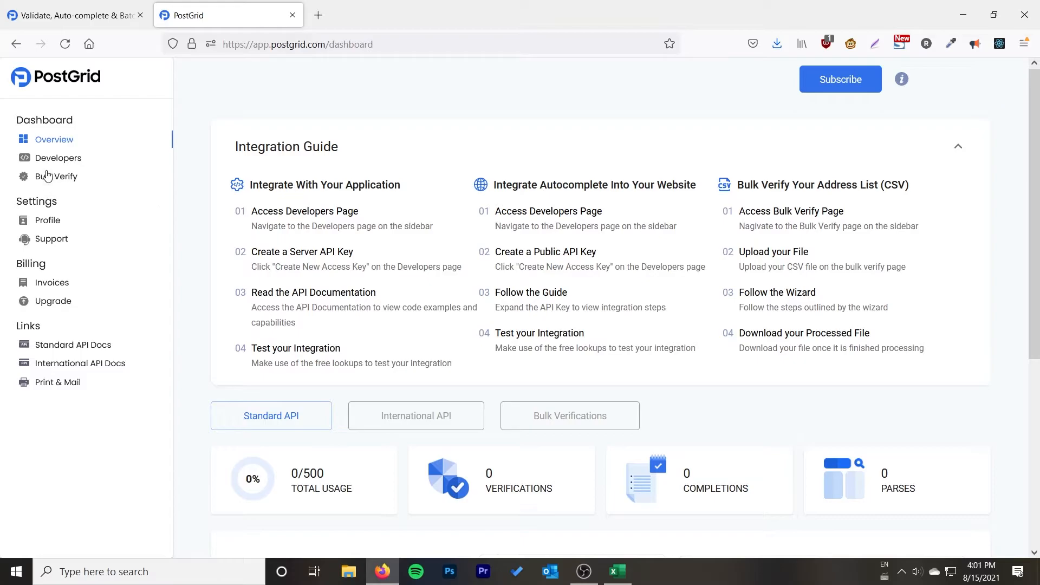
click(60, 177)
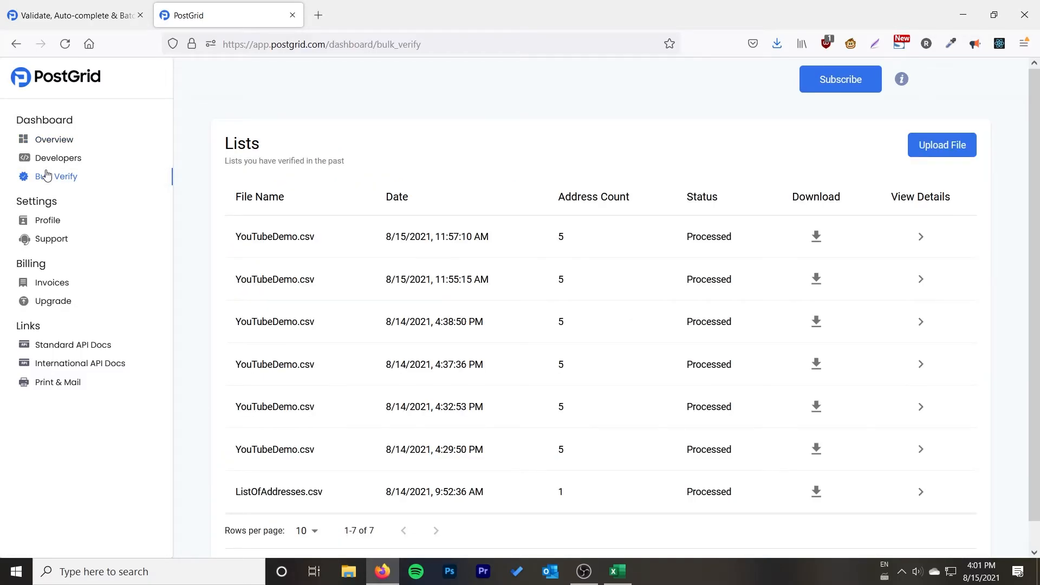
click(940, 144)
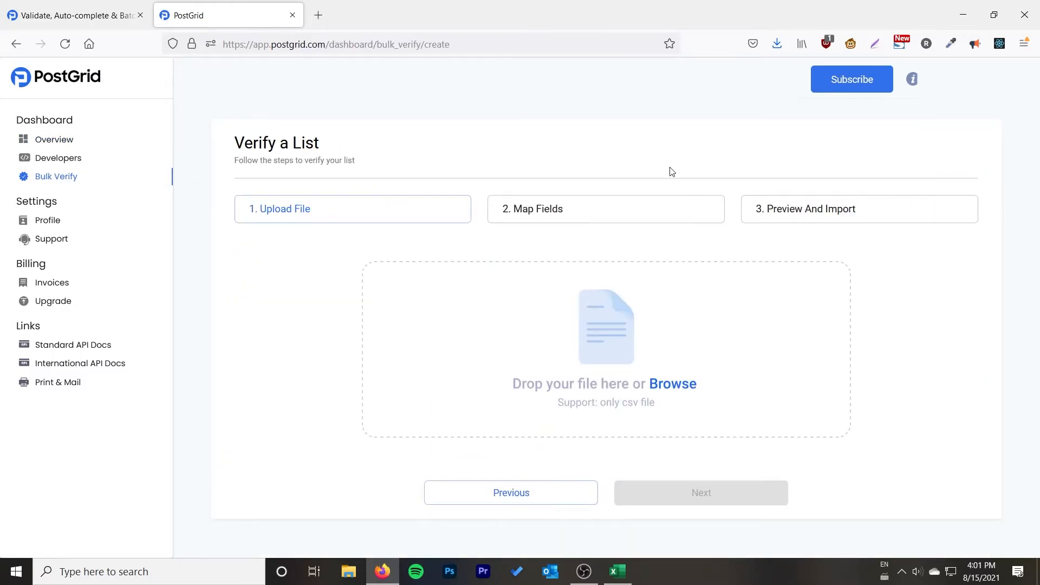
click(993, 14)
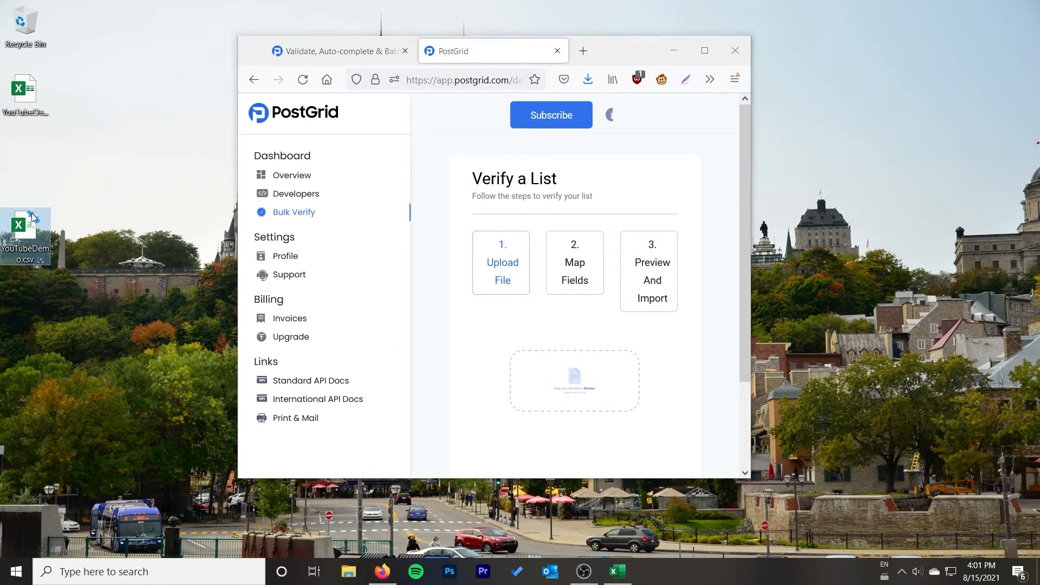
drag(26, 232, 574, 381)
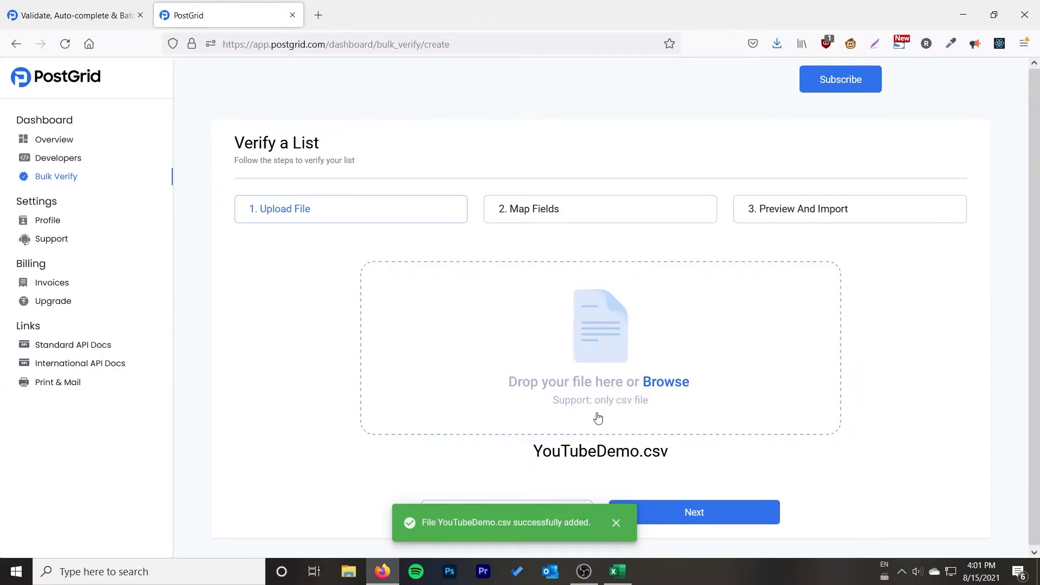
Proceed to column mapping and review the single-column address note.
click(693, 512)
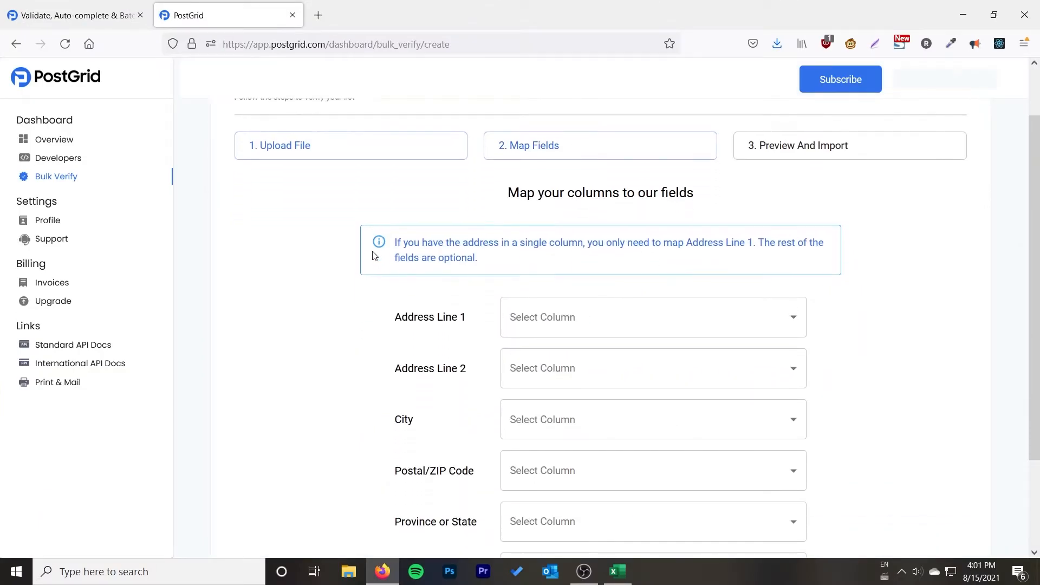
scroll(down, 3)
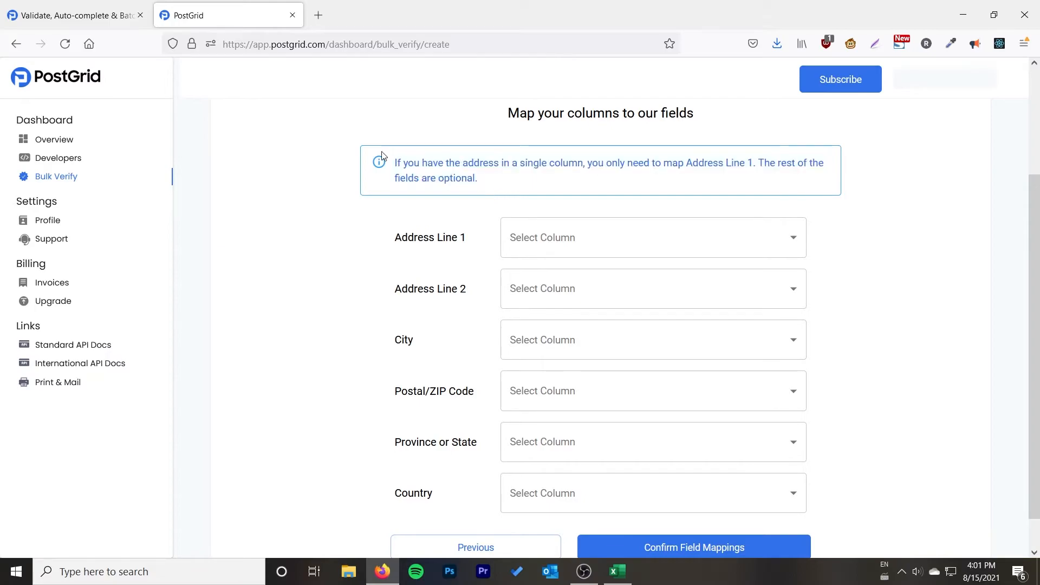
drag(404, 163, 604, 163)
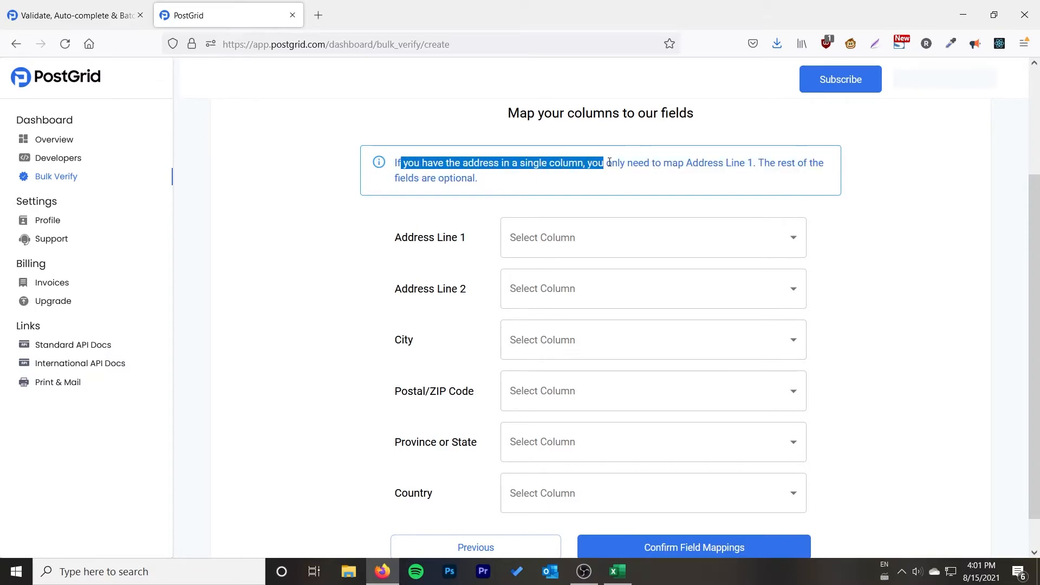
click(671, 187)
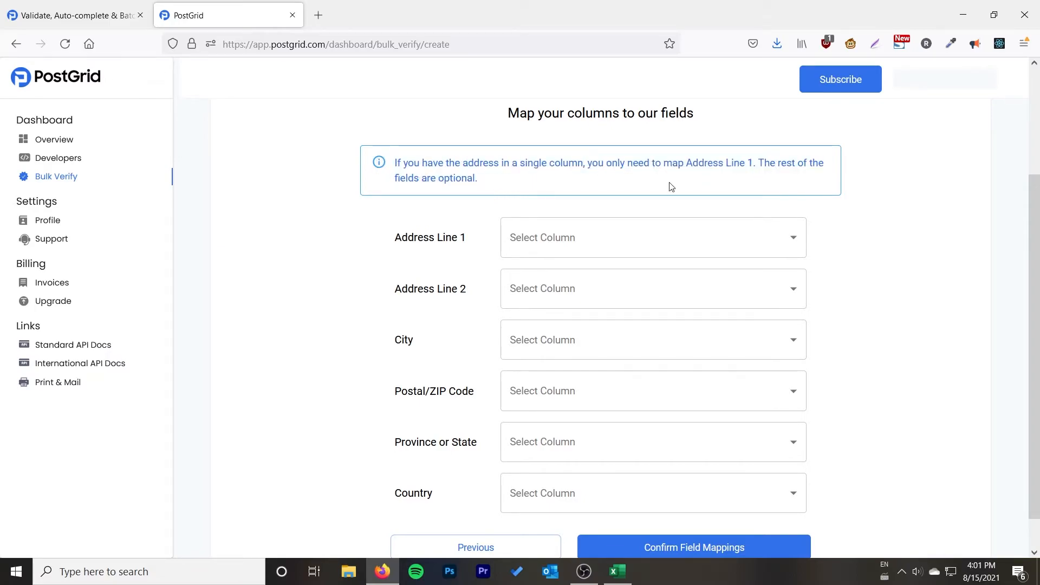
scroll(down, 3)
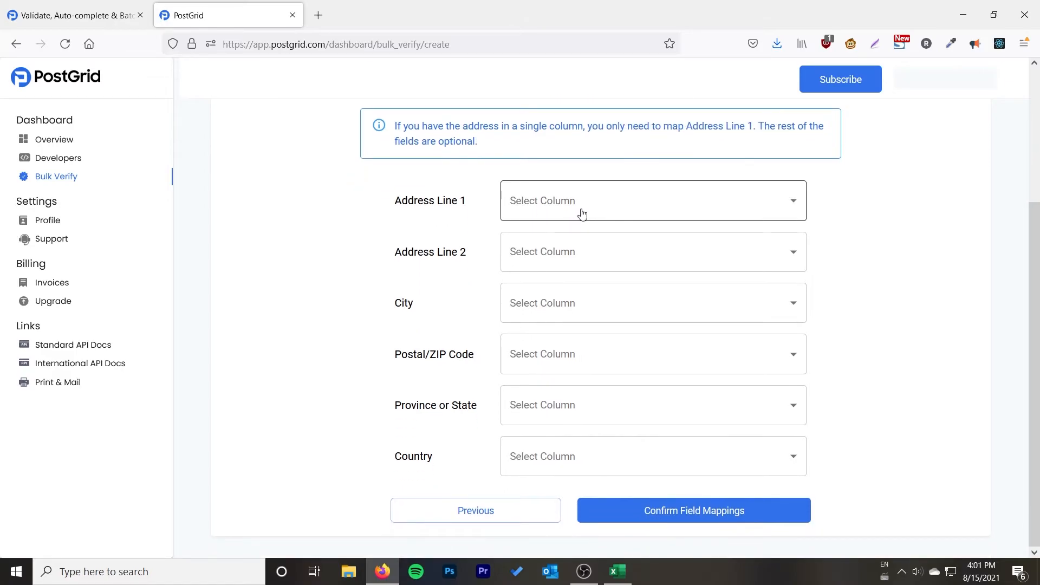
Map the Address, City and Postal Code/ZIP columns to their fields and confirm the mappings.
click(652, 201)
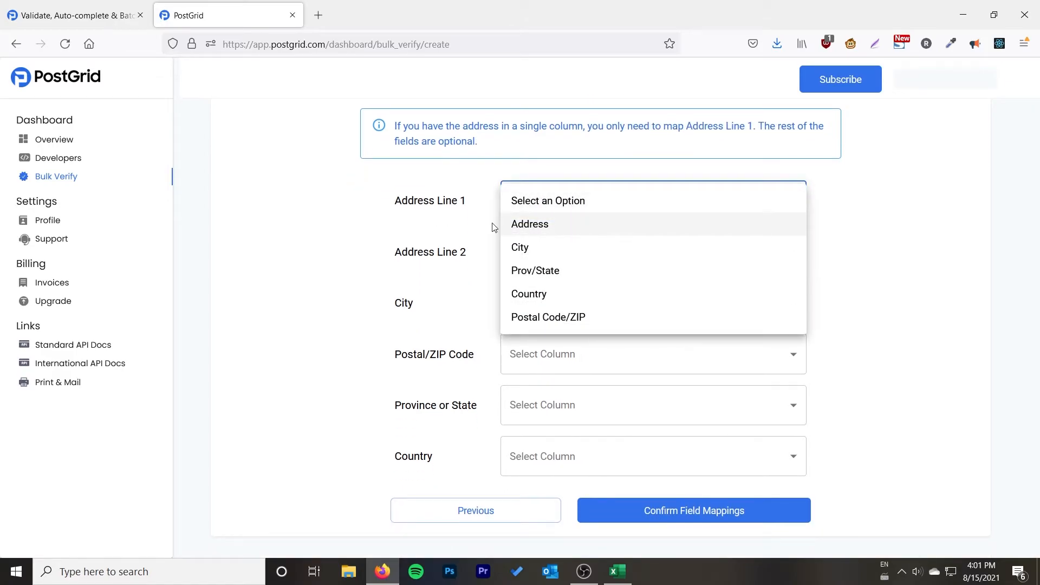
click(529, 223)
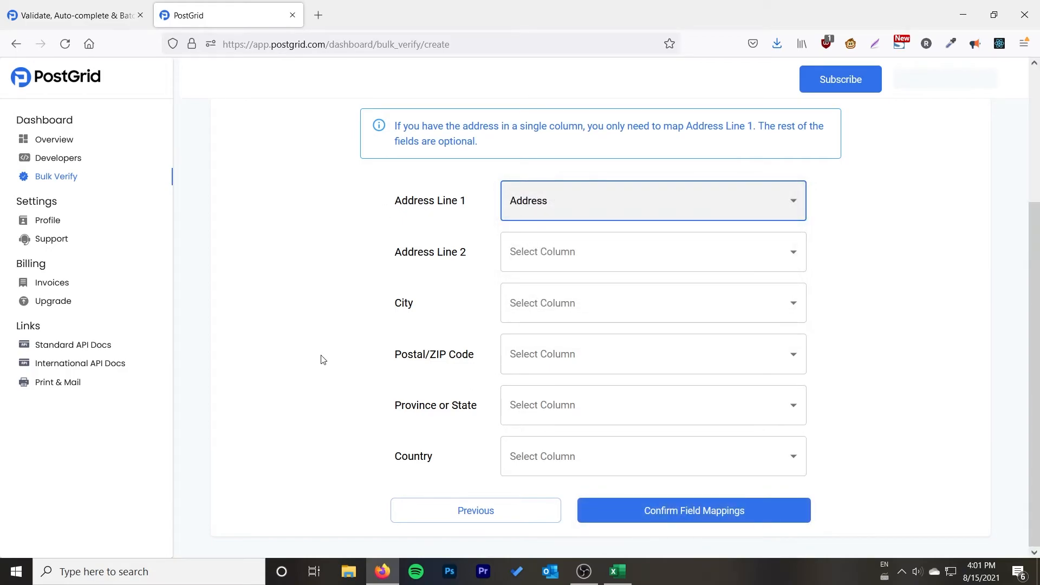
click(652, 302)
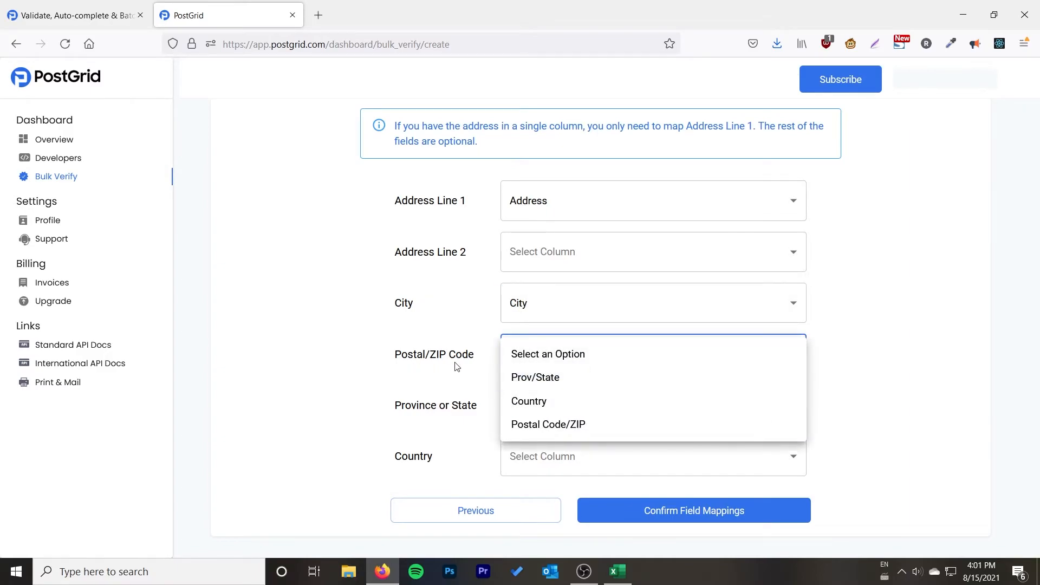
click(534, 377)
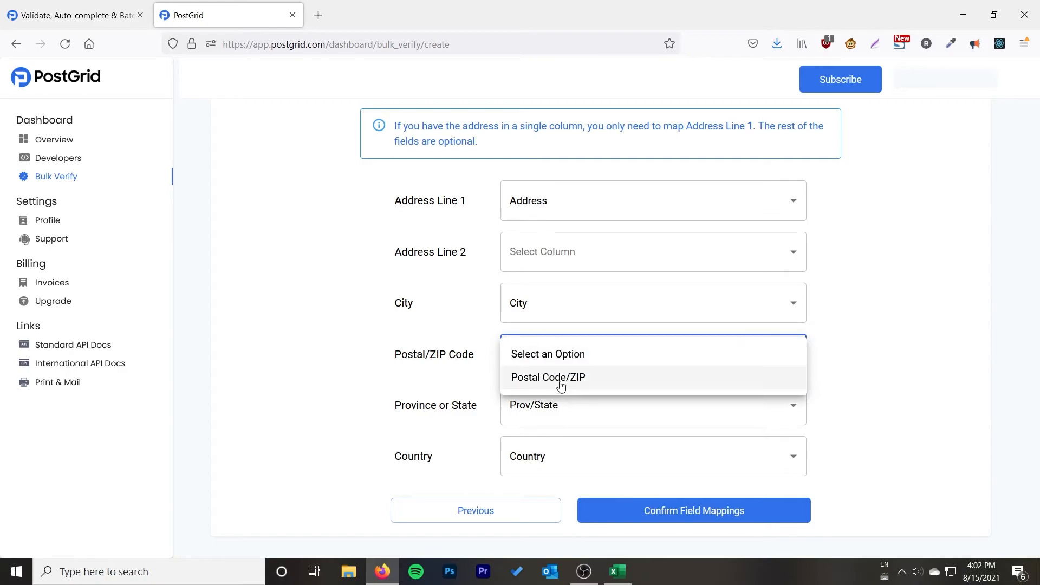
mouse_move(575, 385)
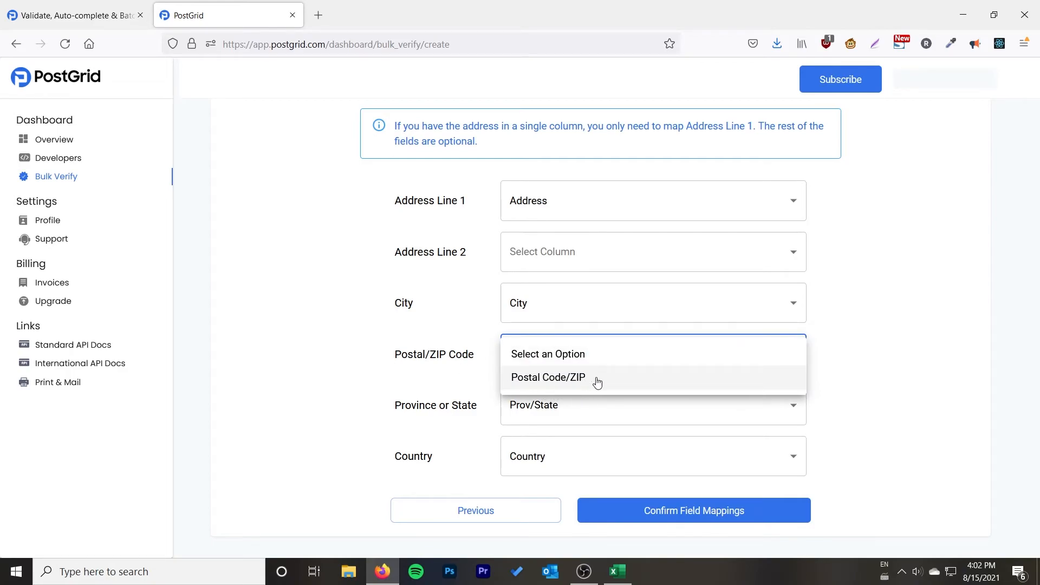
click(547, 377)
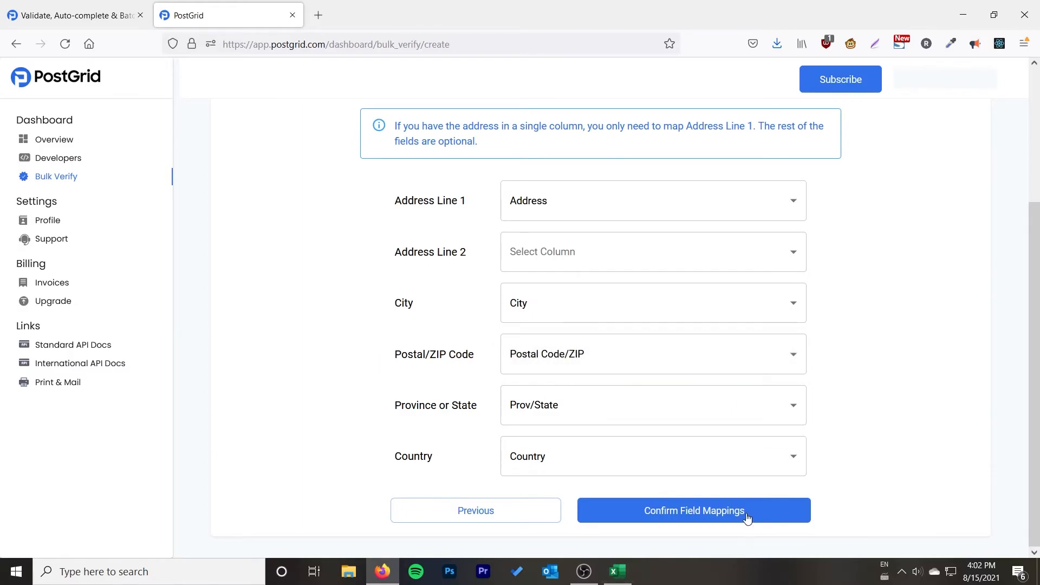
click(694, 511)
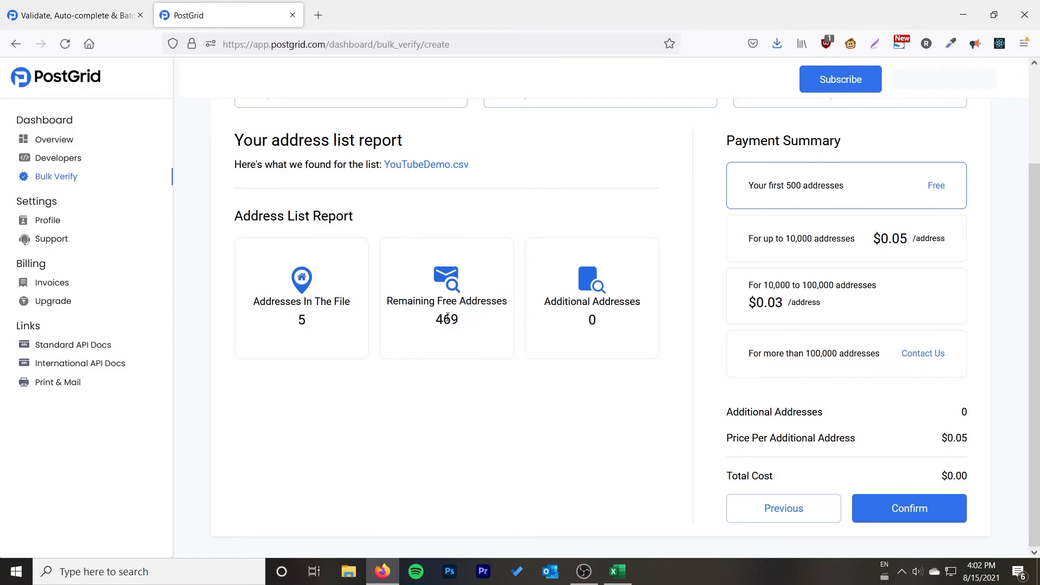
mouse_move(456, 340)
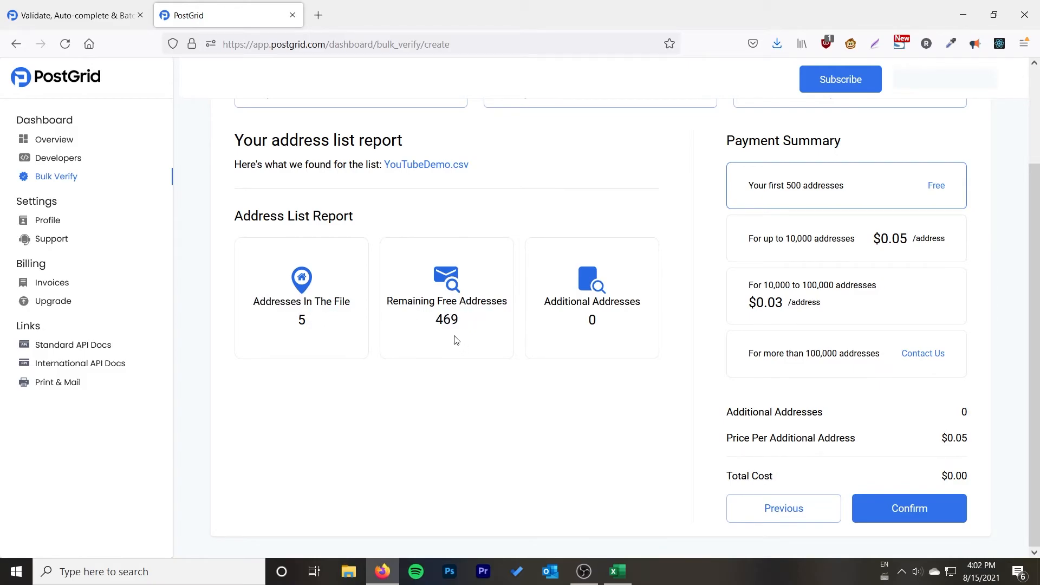
mouse_move(862, 243)
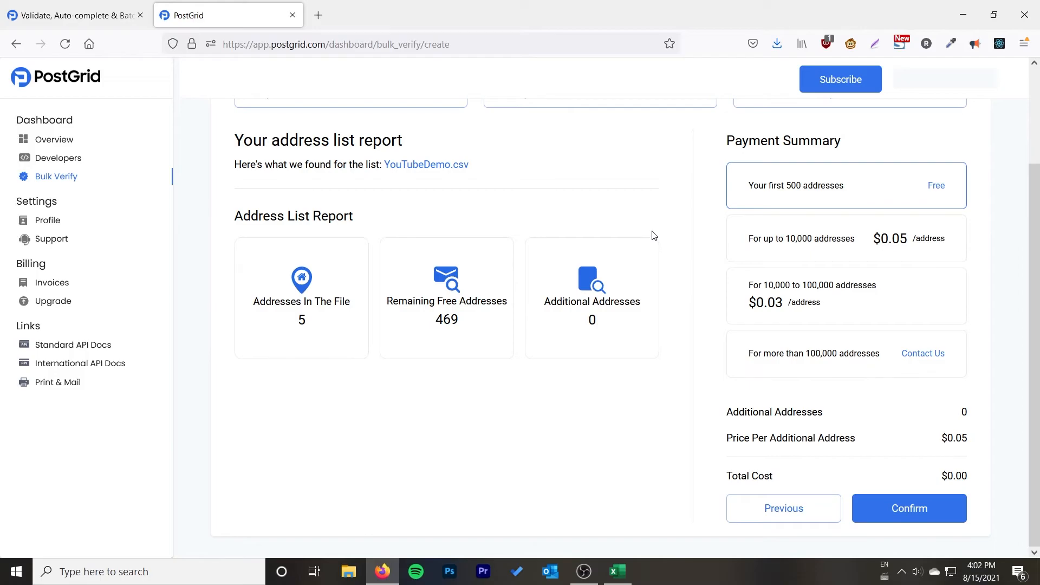
mouse_move(468, 246)
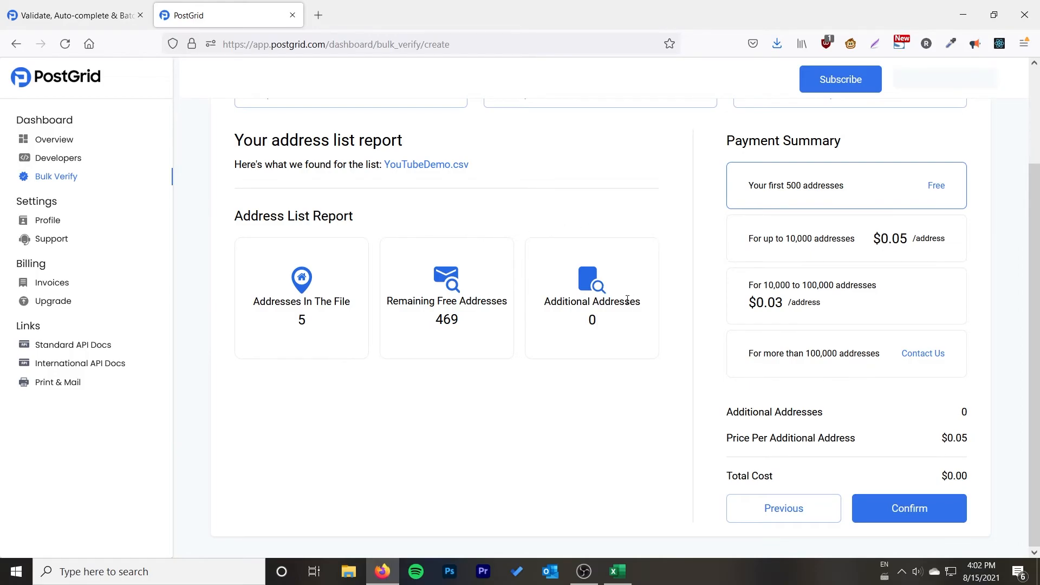
Confirm the five-address list at $0.00 so it processes into the past lists.
click(909, 508)
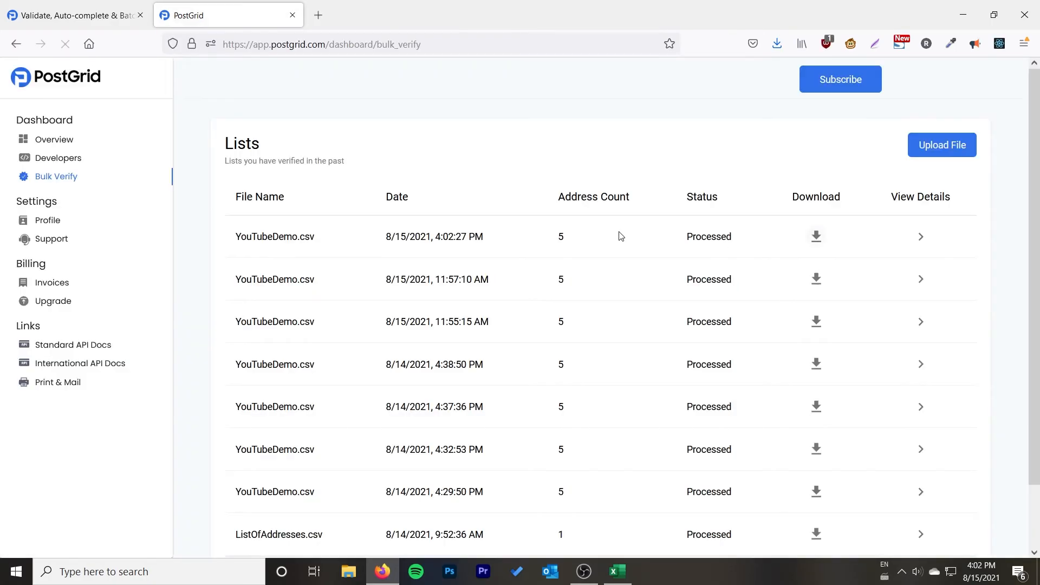
Download the newest list's verified output CSV and open it in Excel.
click(814, 236)
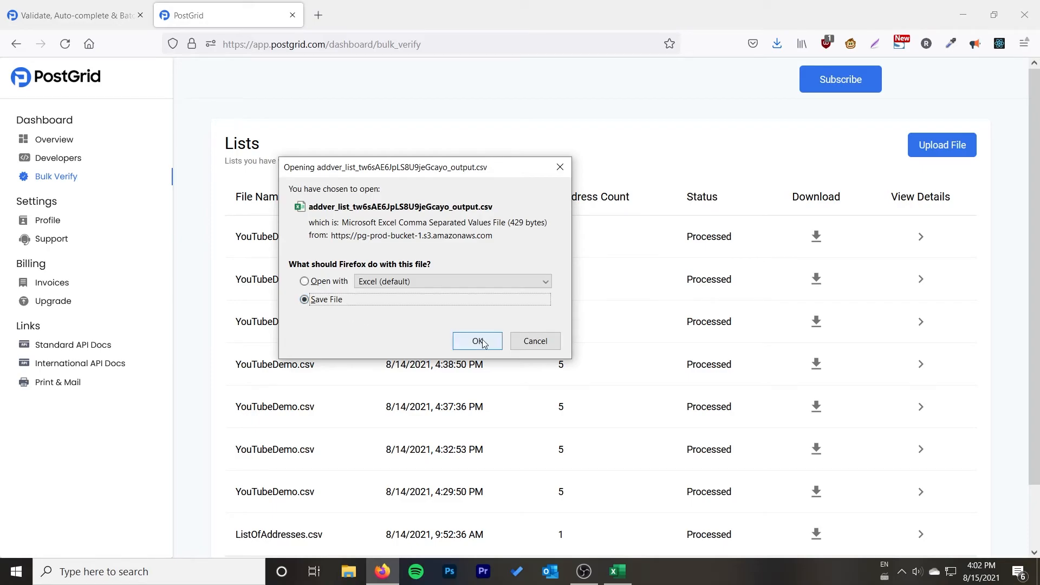
click(477, 341)
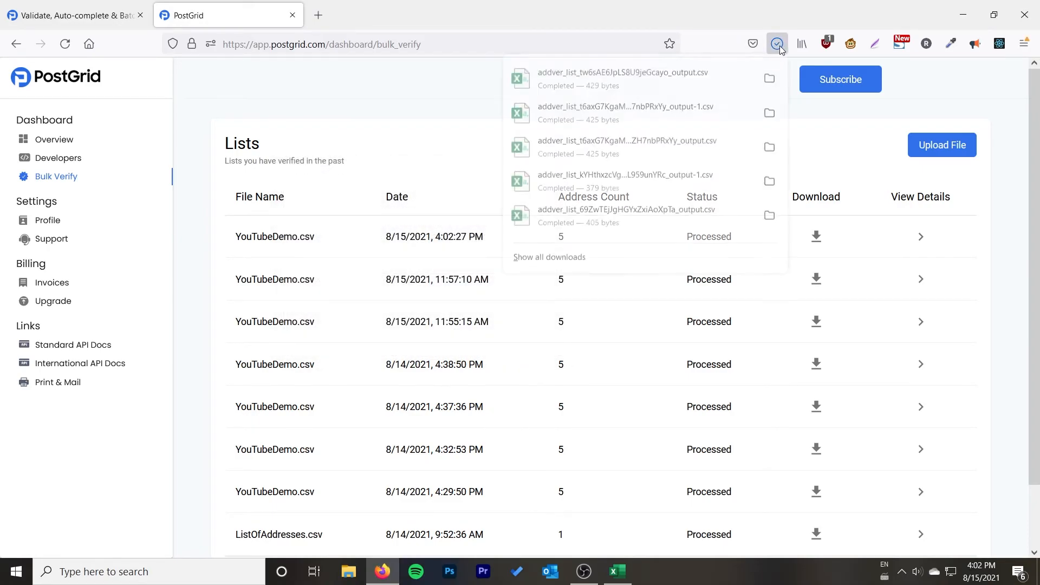
click(777, 44)
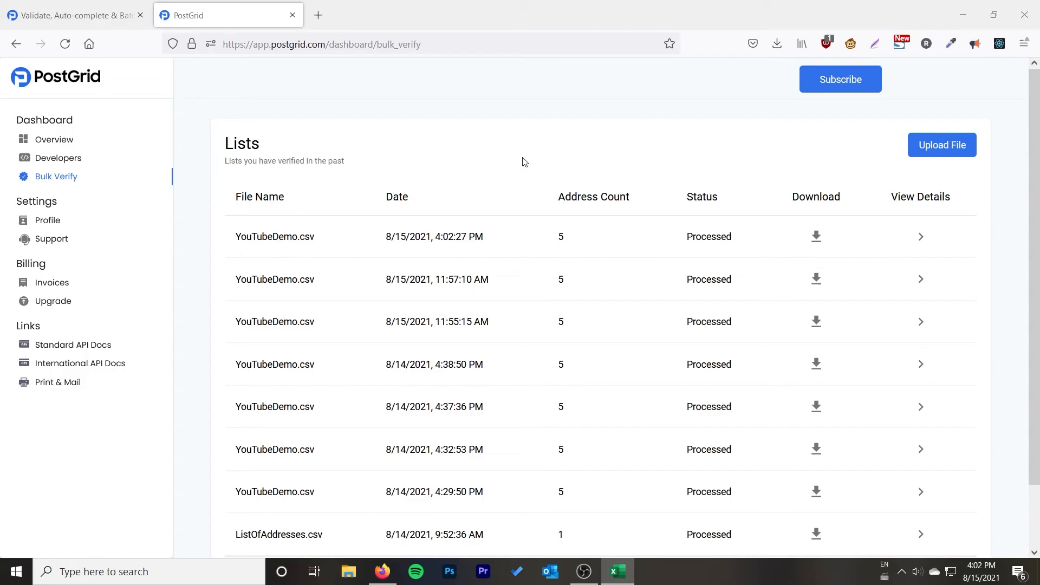
click(617, 571)
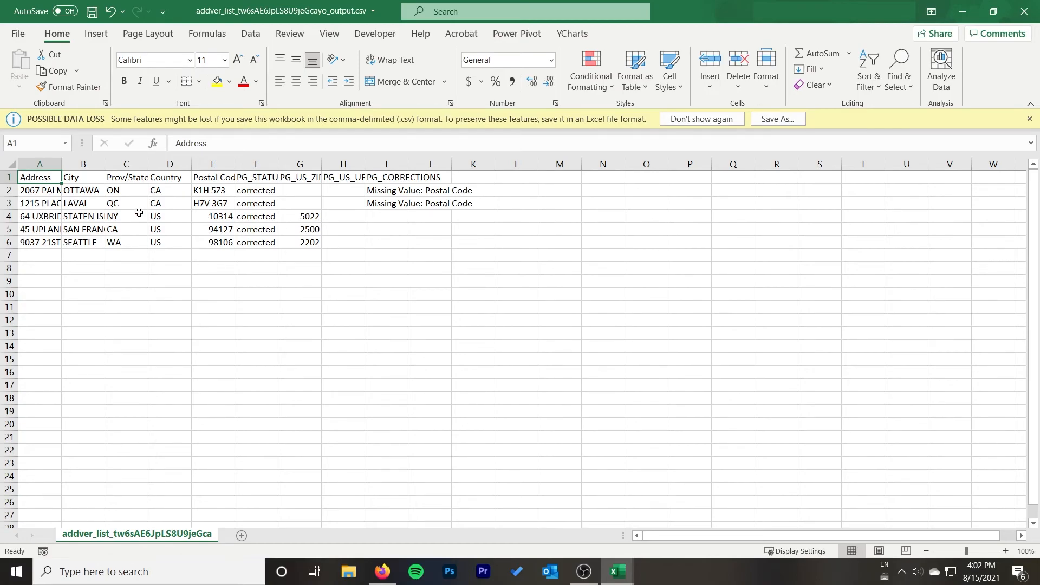
Review the five verified addresses and the PG status, ZIP and correction columns in the output sheet.
drag(39, 191, 212, 242)
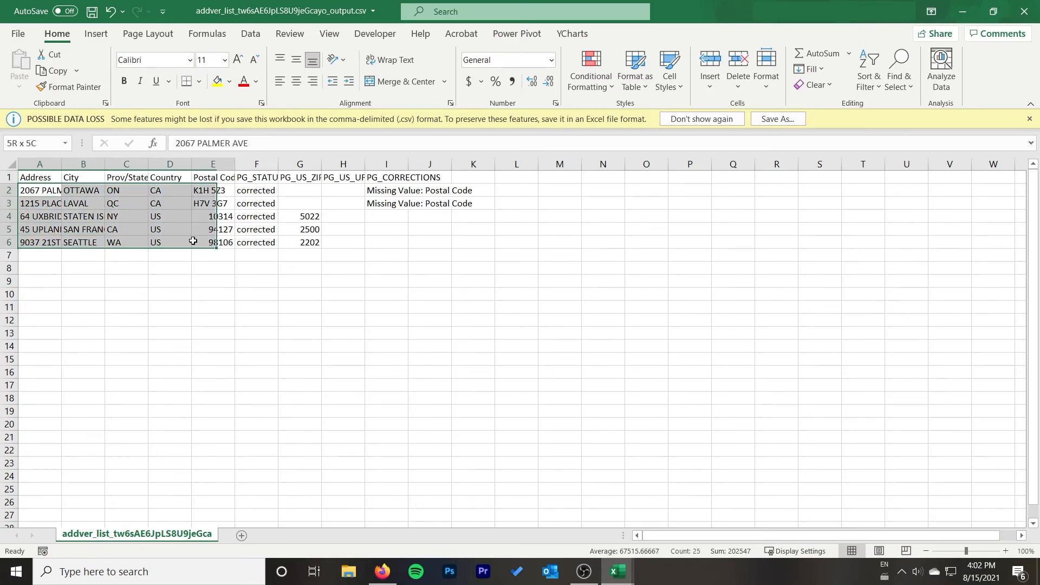
click(169, 242)
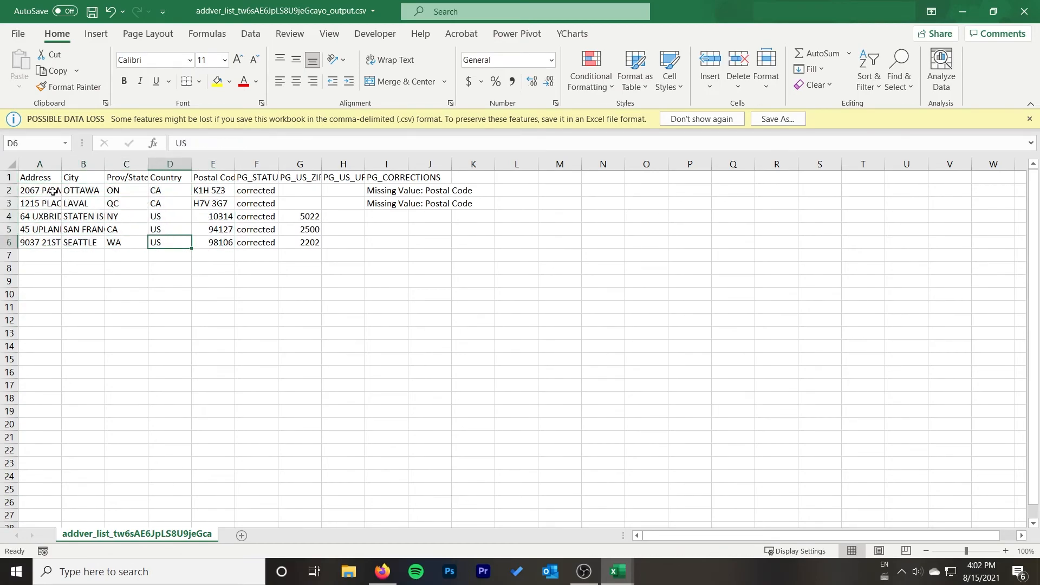
click(39, 255)
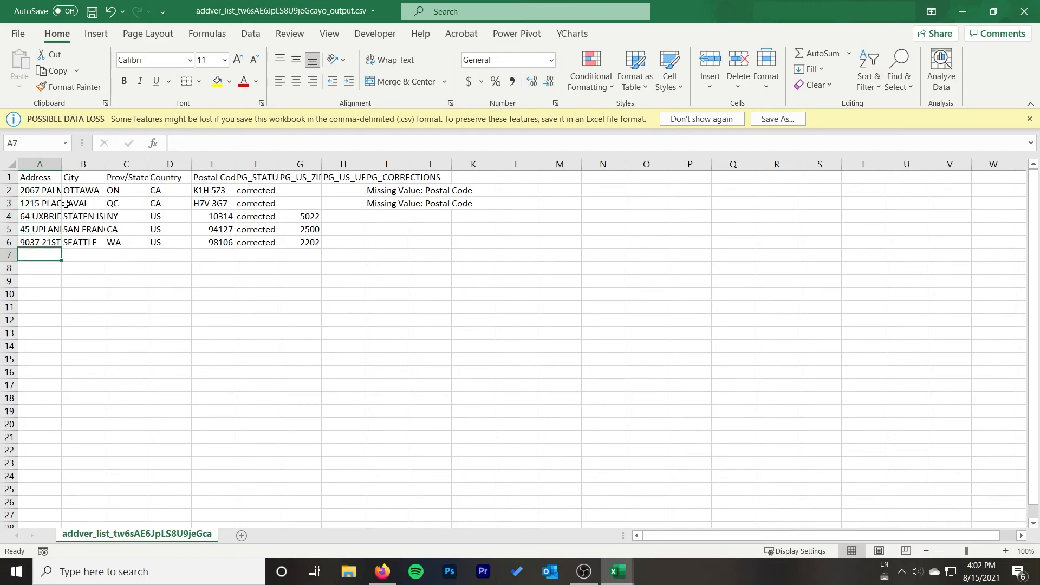
drag(169, 191, 169, 230)
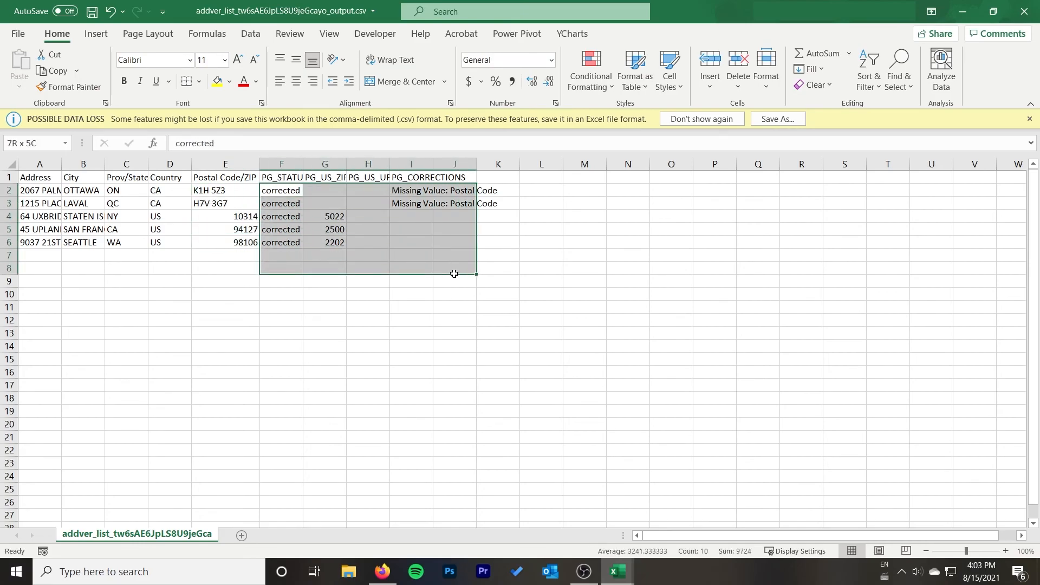
click(367, 307)
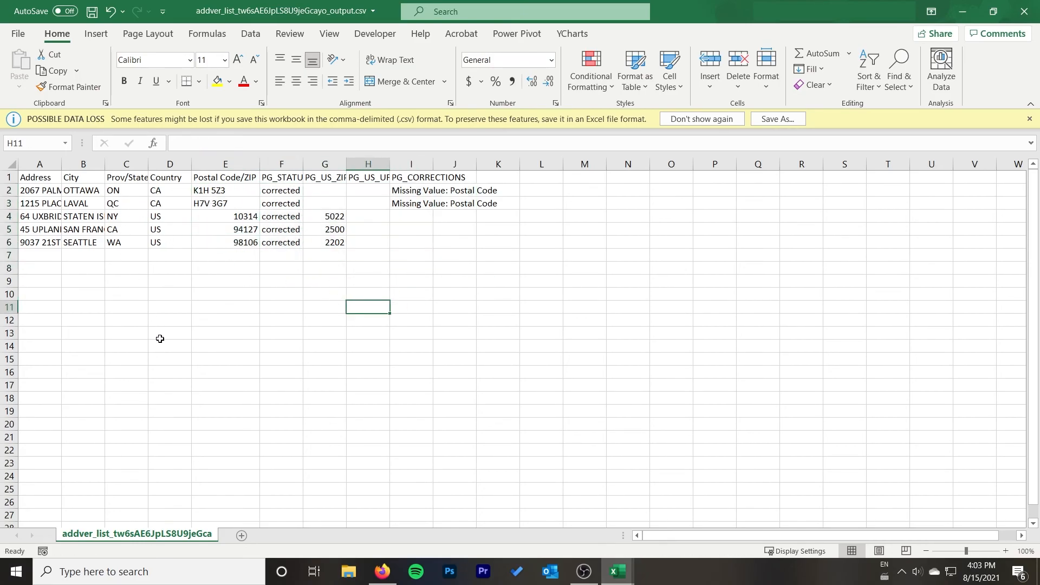
mouse_move(164, 351)
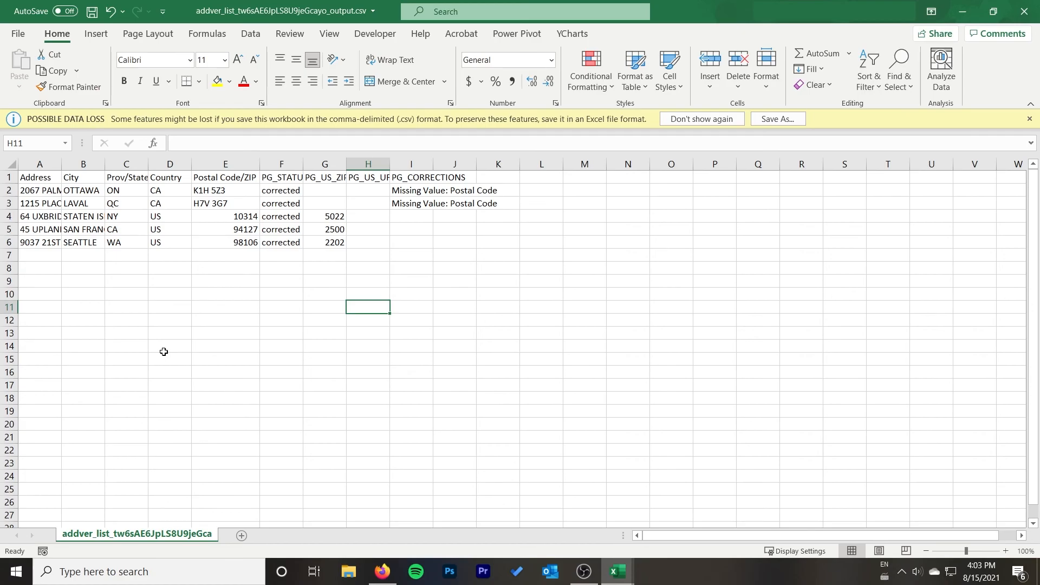
mouse_move(164, 351)
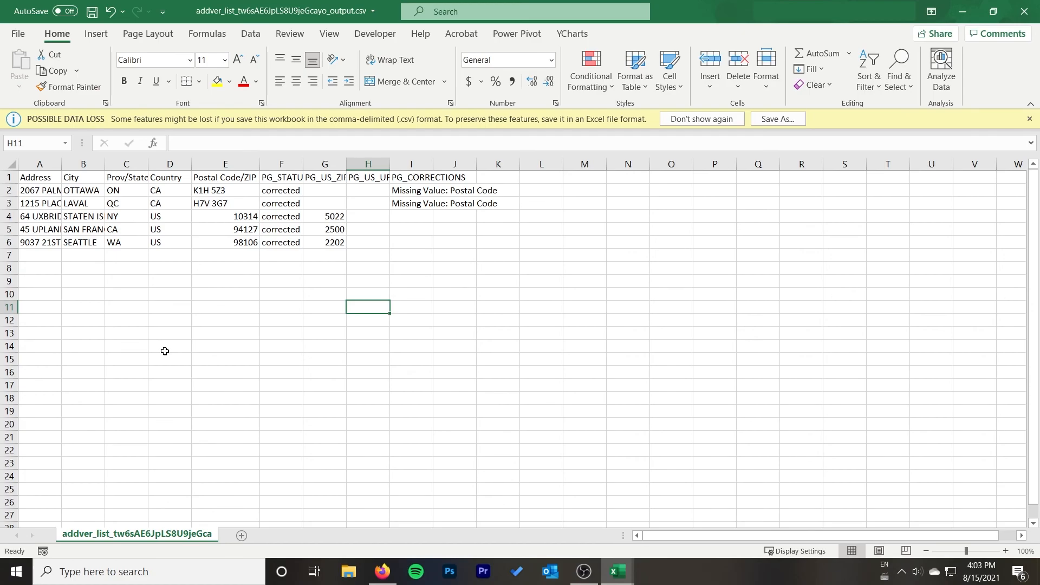